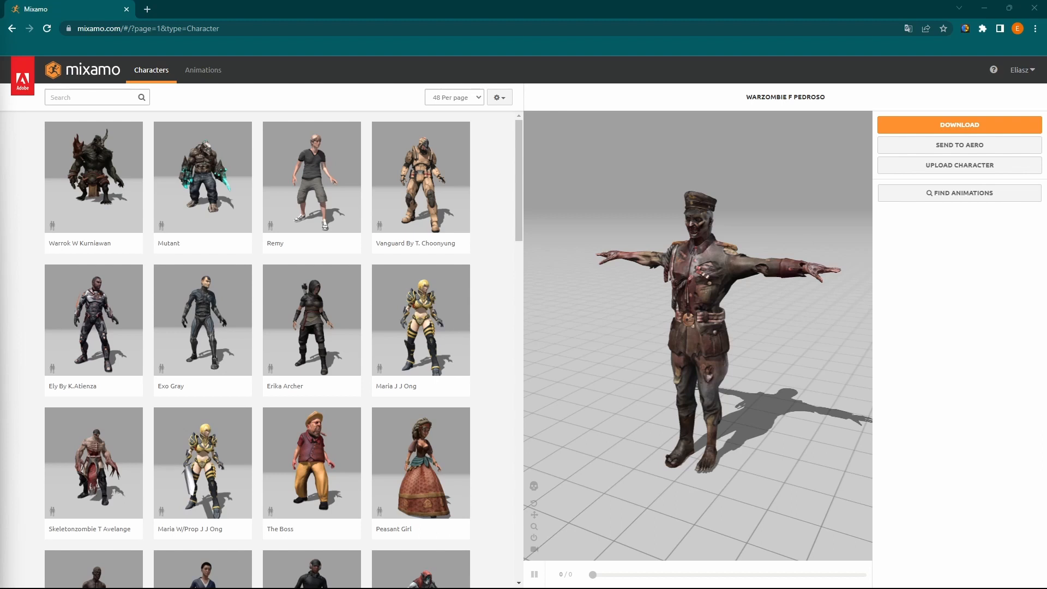
mouse_move(869, 147)
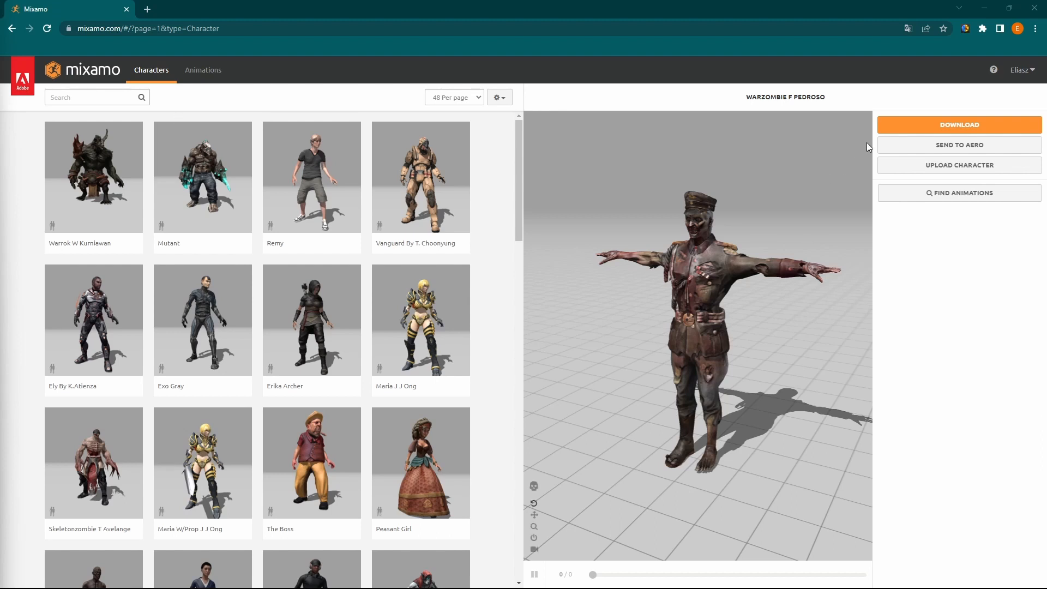
Create a Zombie folder under Characters and a Widgets folder under Blueprints.
left_click(959, 124)
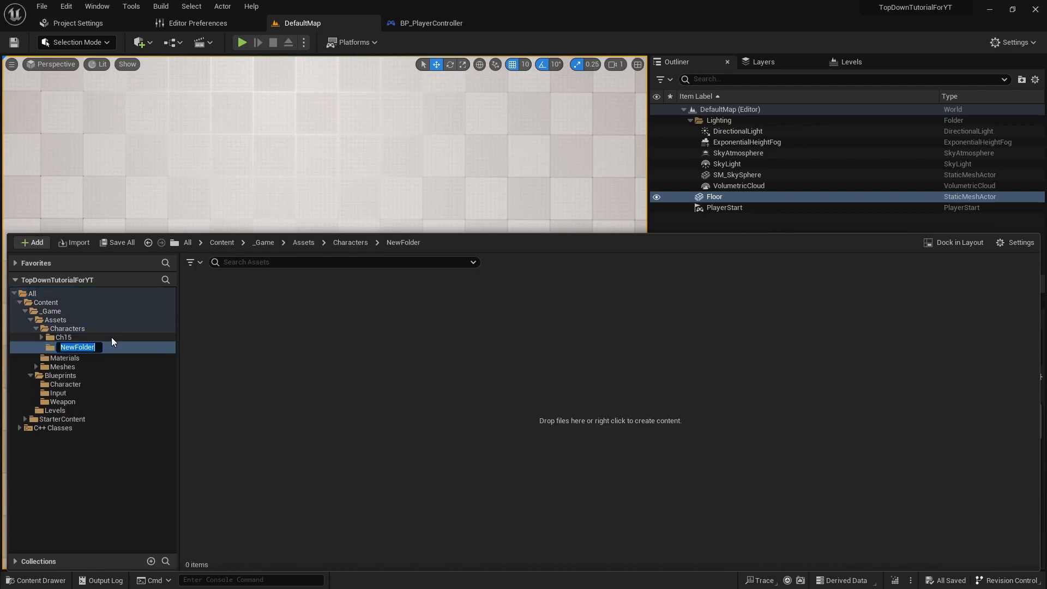
type("Zombie")
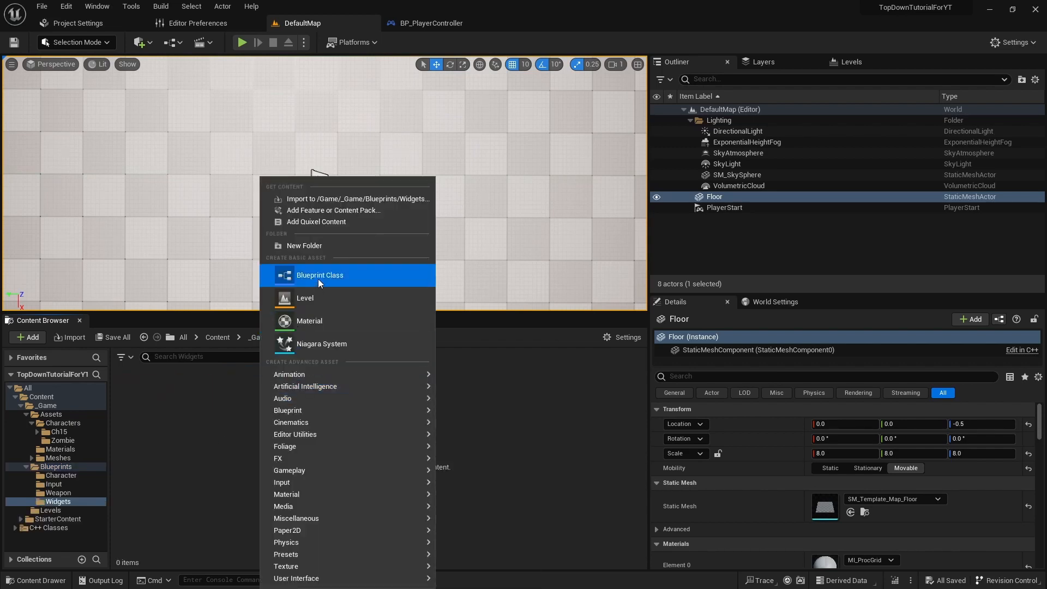
mouse_move(358, 554)
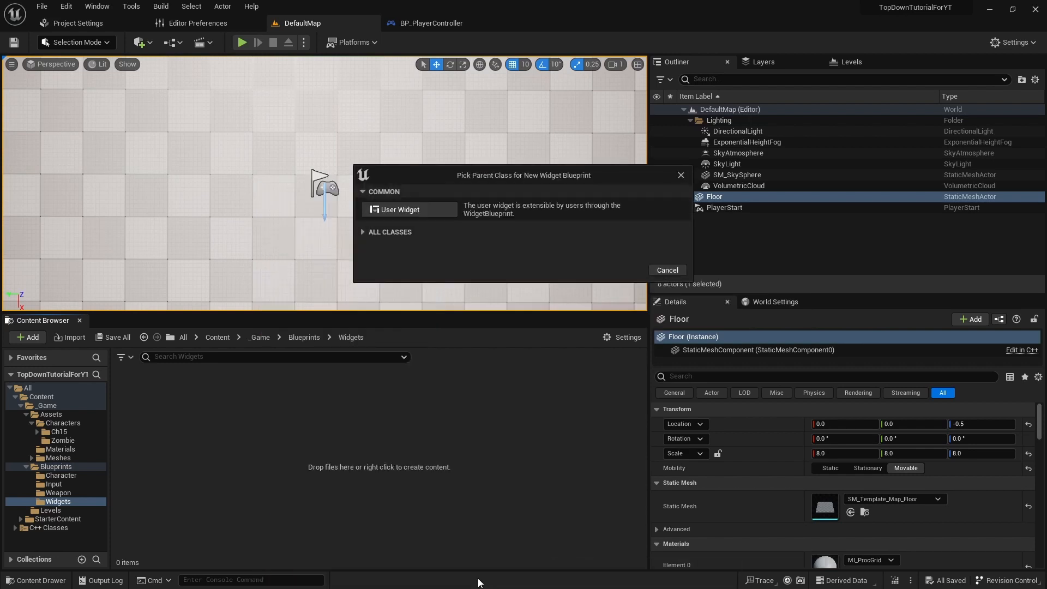
Create a User Widget blueprint named W_DamageText in the Widgets folder.
left_click(399, 210)
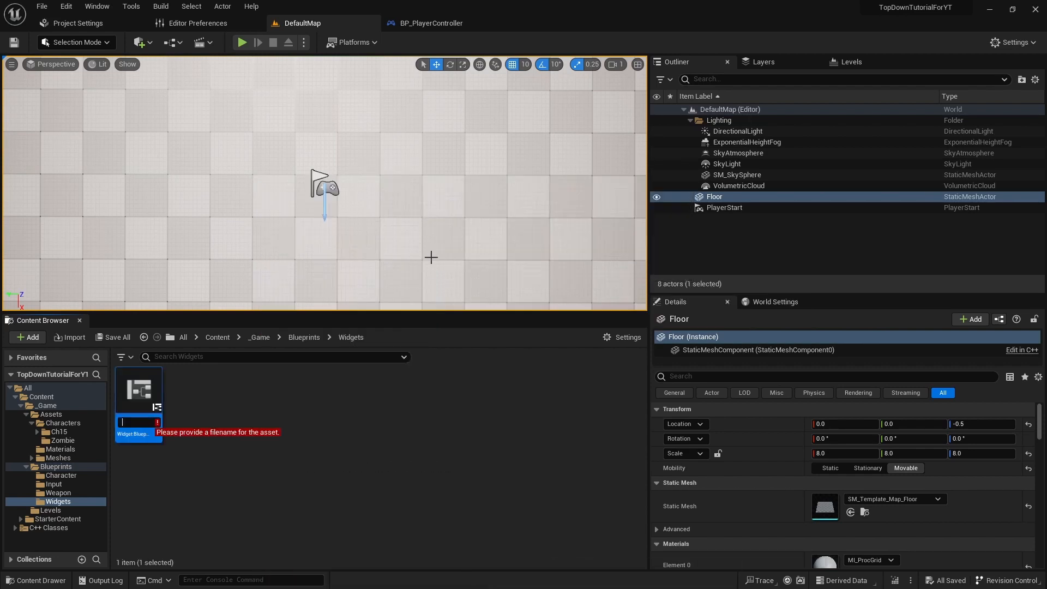
type("W_Damage... Text")
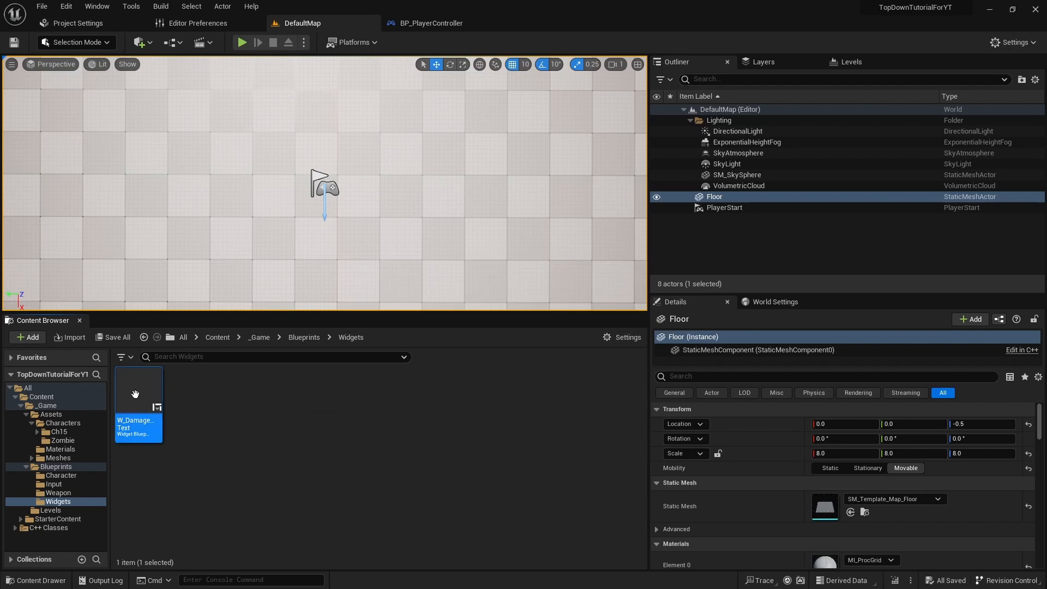
double_click(139, 394)
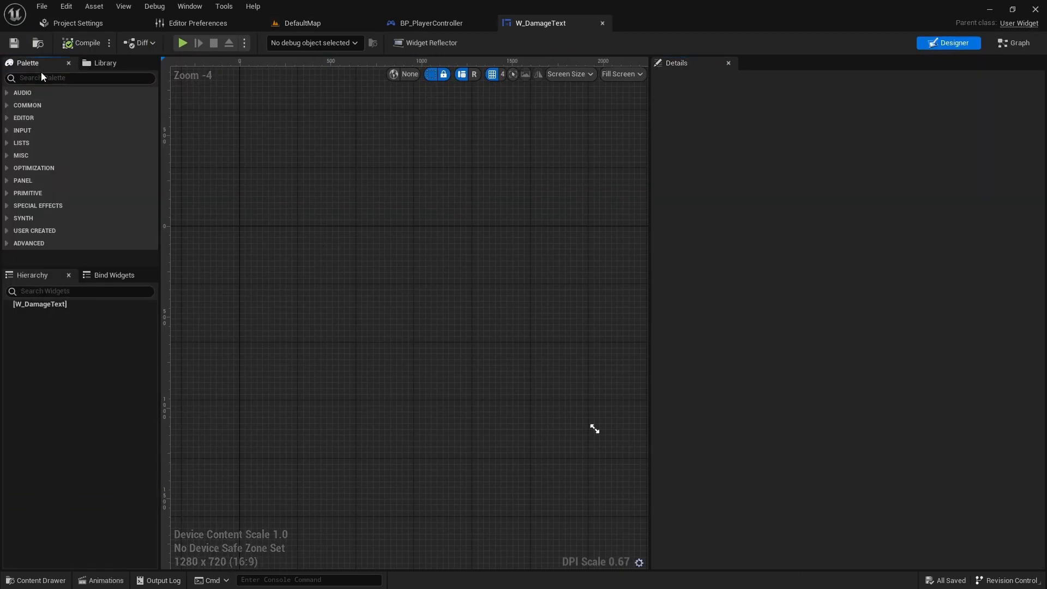
type("canvas")
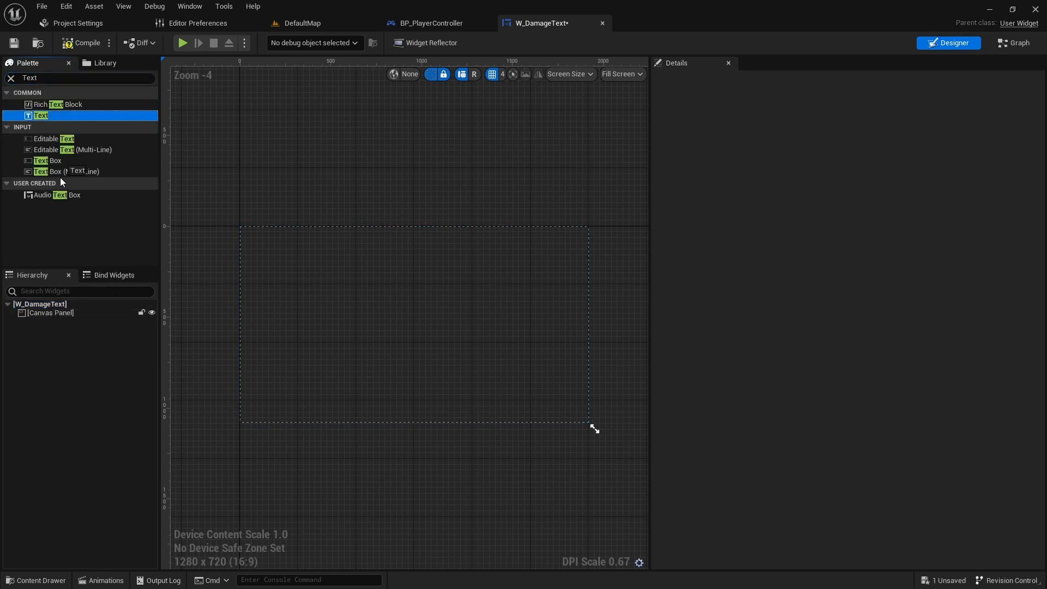
left_click_drag(40, 115, 241, 226)
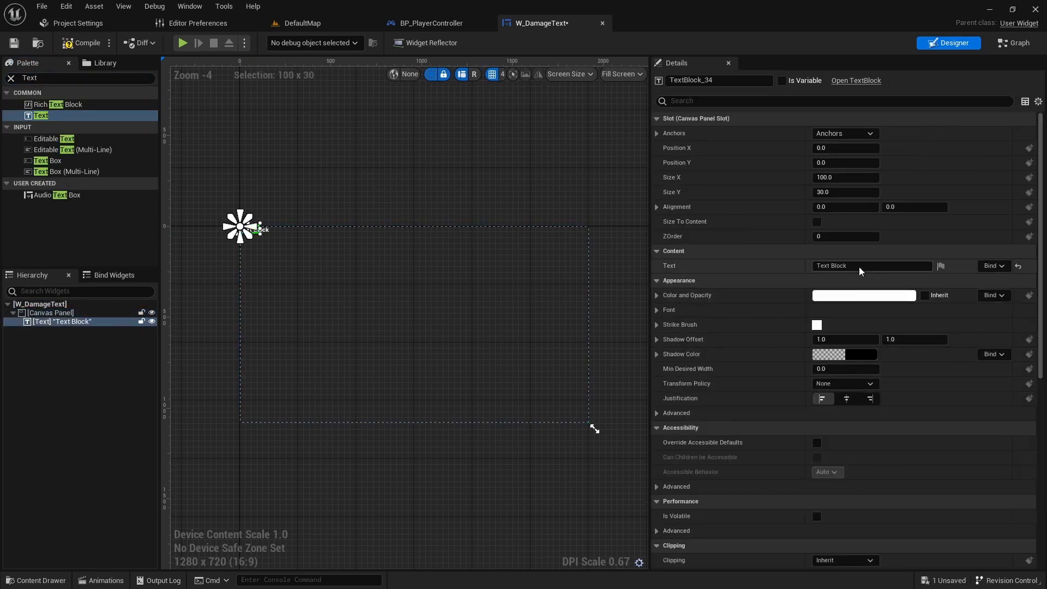
left_click(868, 266)
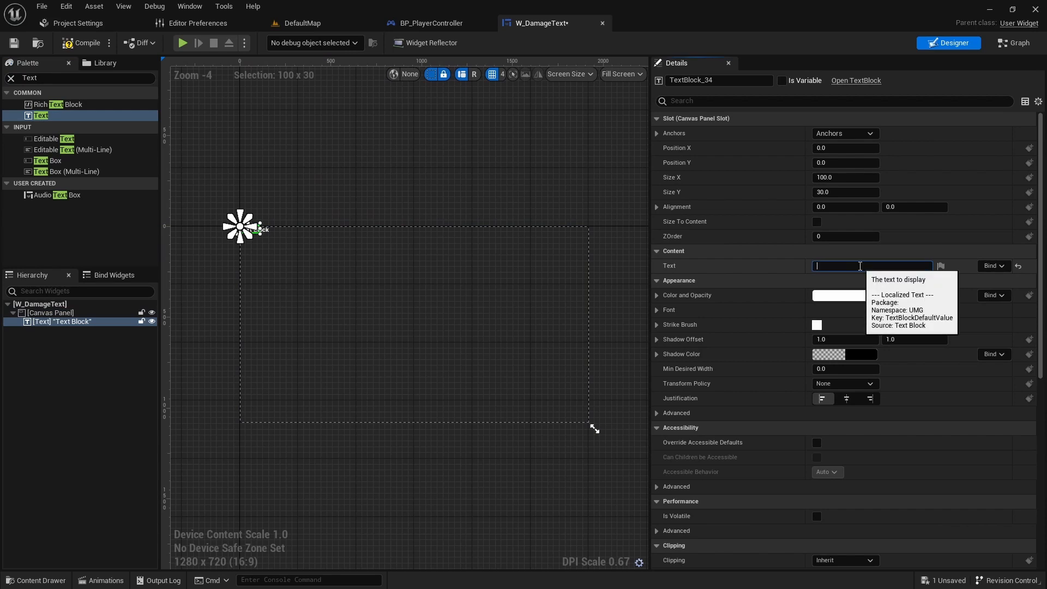
type("999999999999")
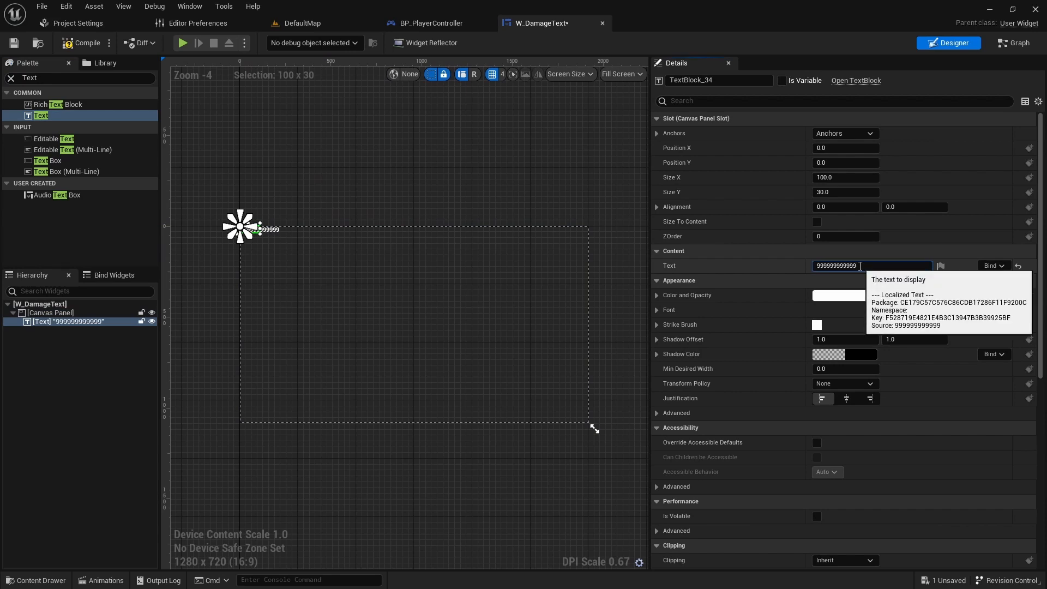
mouse_move(846, 398)
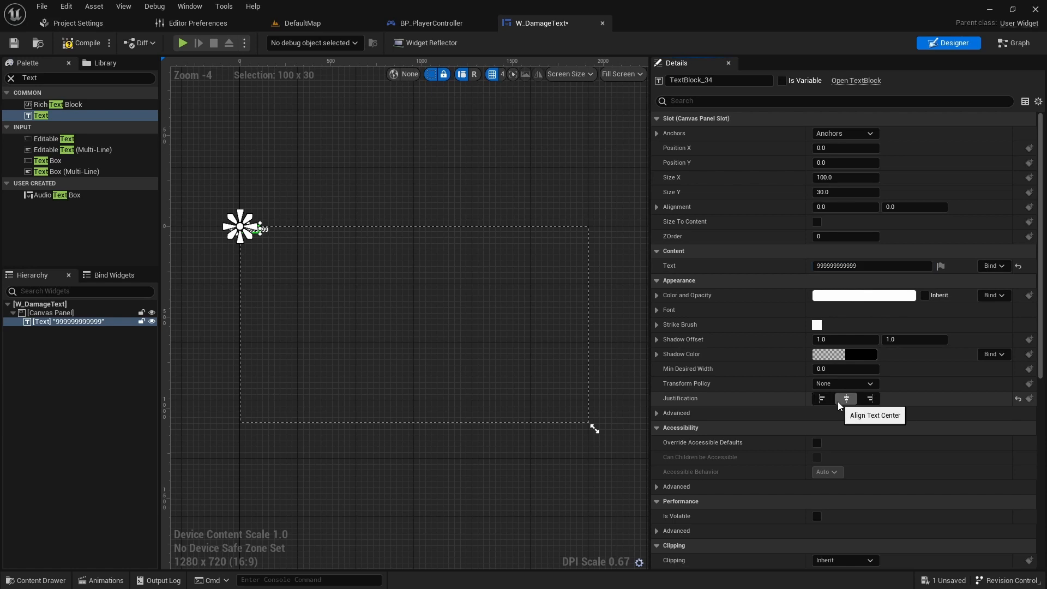
mouse_move(659, 259)
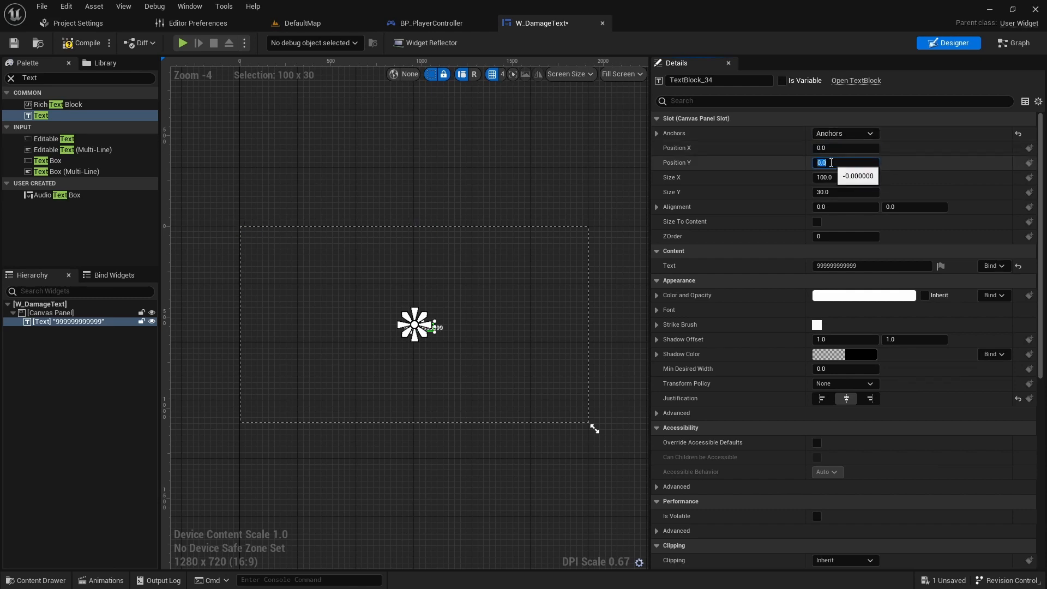
Centre-justify the text, anchor it at canvas centre, position 0 and alignment 0.5.
left_click(845, 206)
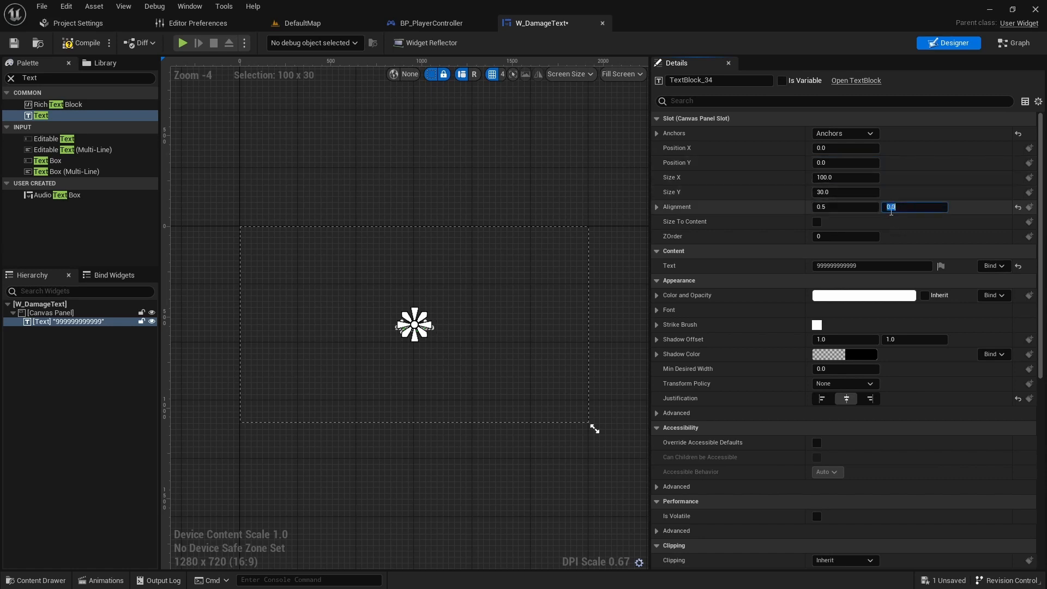
type("0.5")
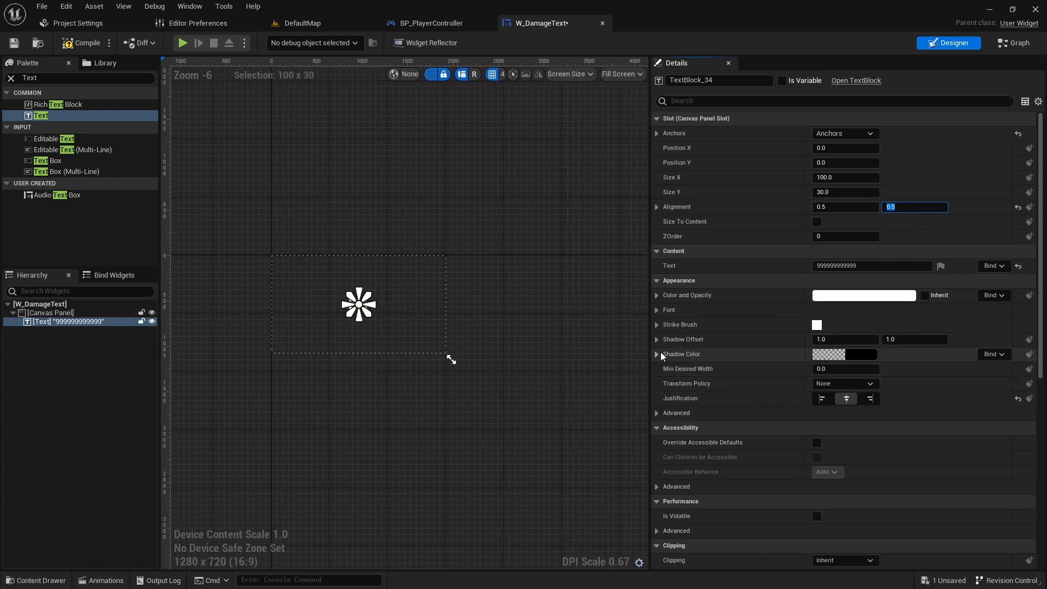
Set font outline size 4, rename the block DamageText and expose it as a variable.
left_click(668, 309)
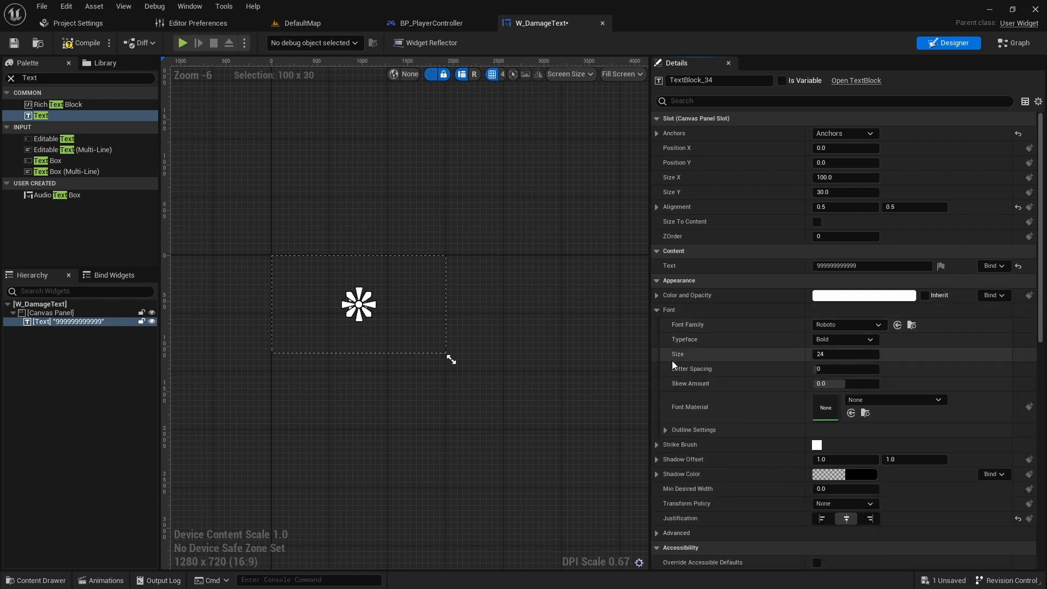
left_click(665, 430)
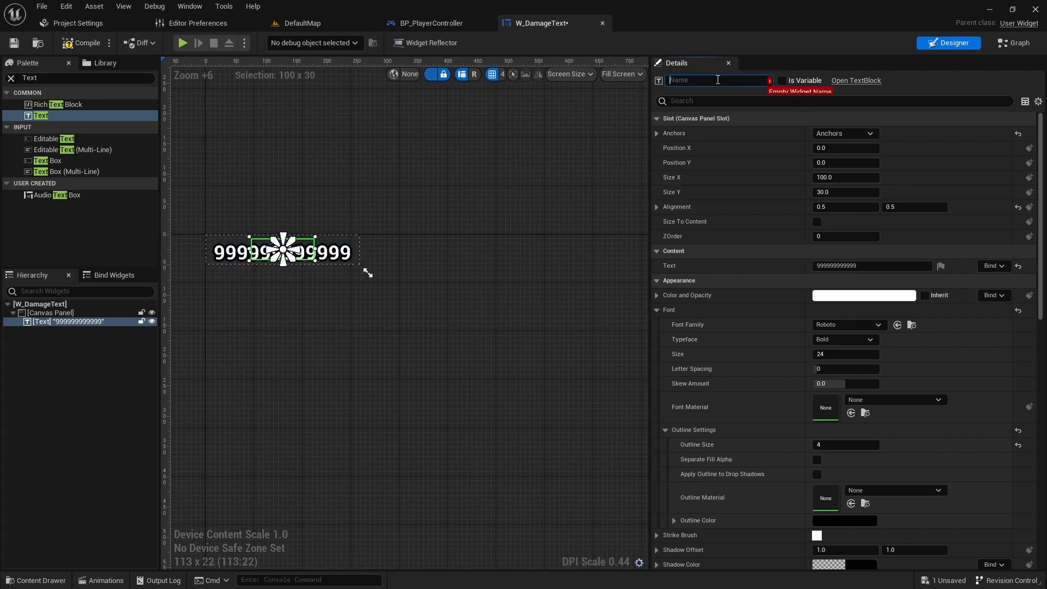
type("DamageText")
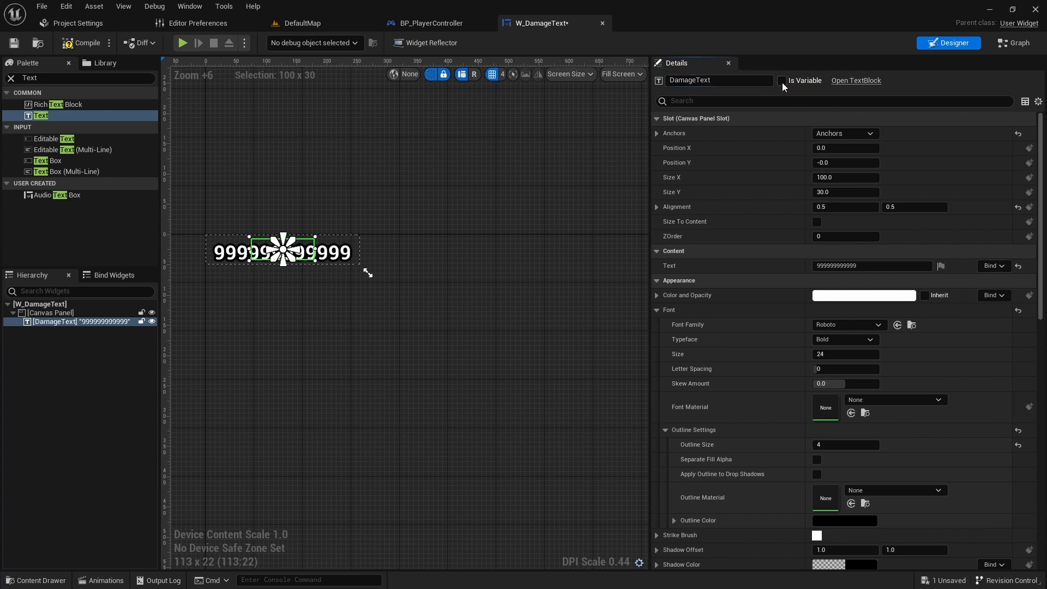
left_click(784, 79)
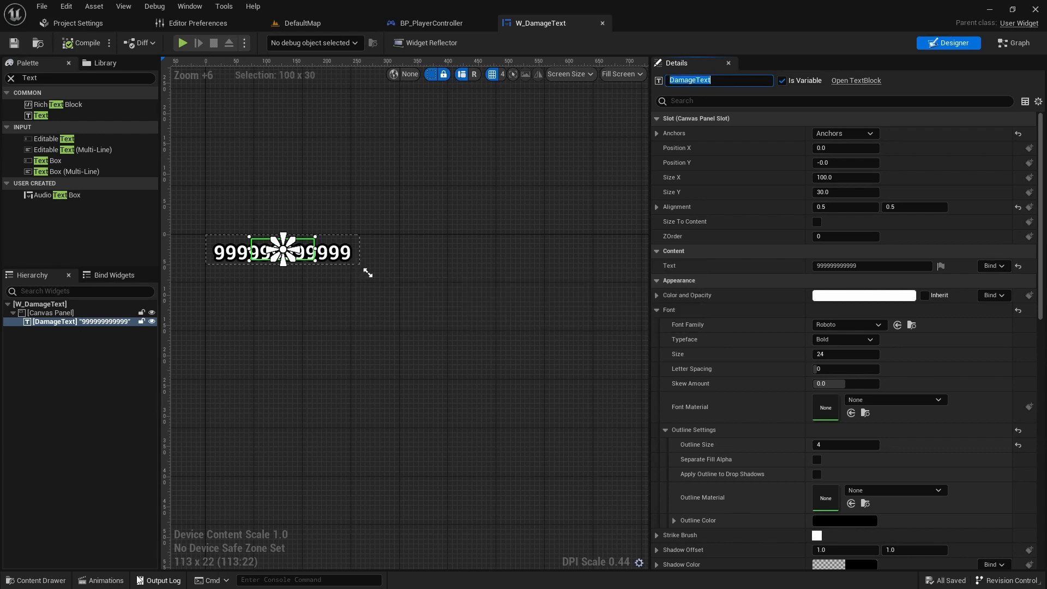
left_click(105, 579)
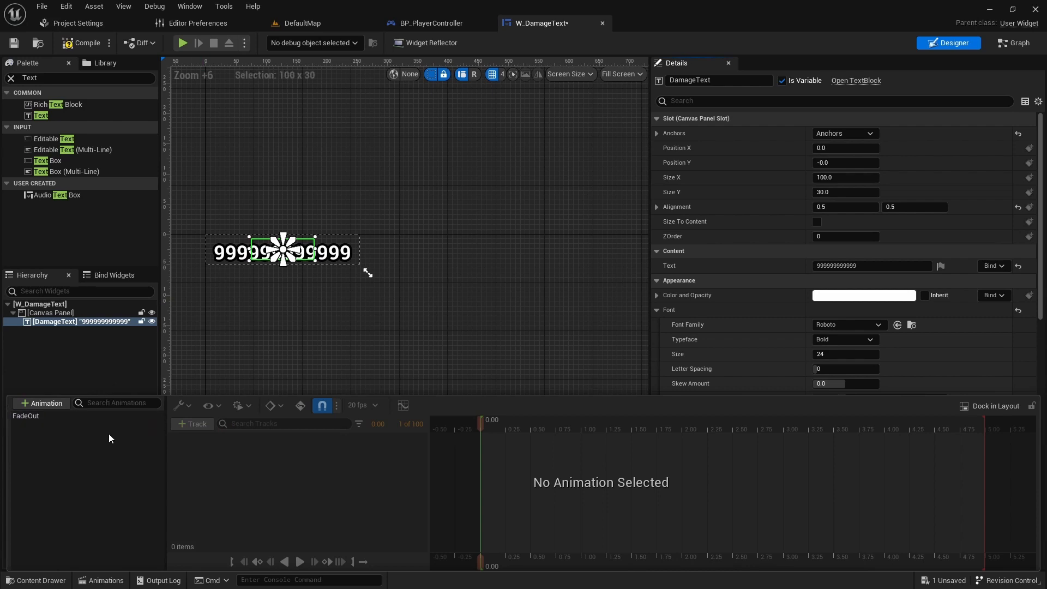
Add Render Opacity and Transform tracks for DamageText to the FadeOut animation.
left_click(192, 424)
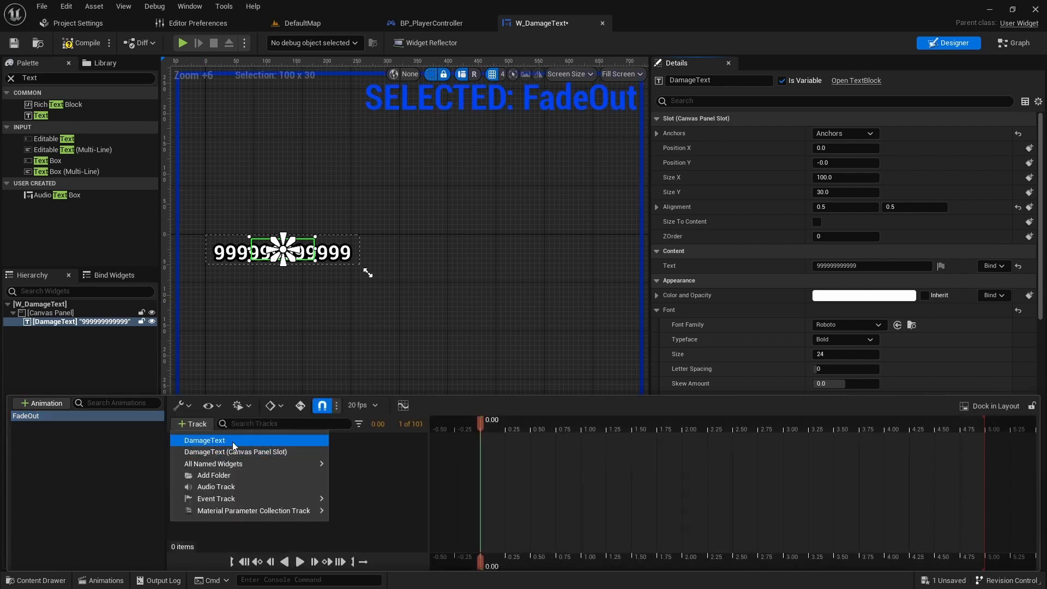
left_click(205, 440)
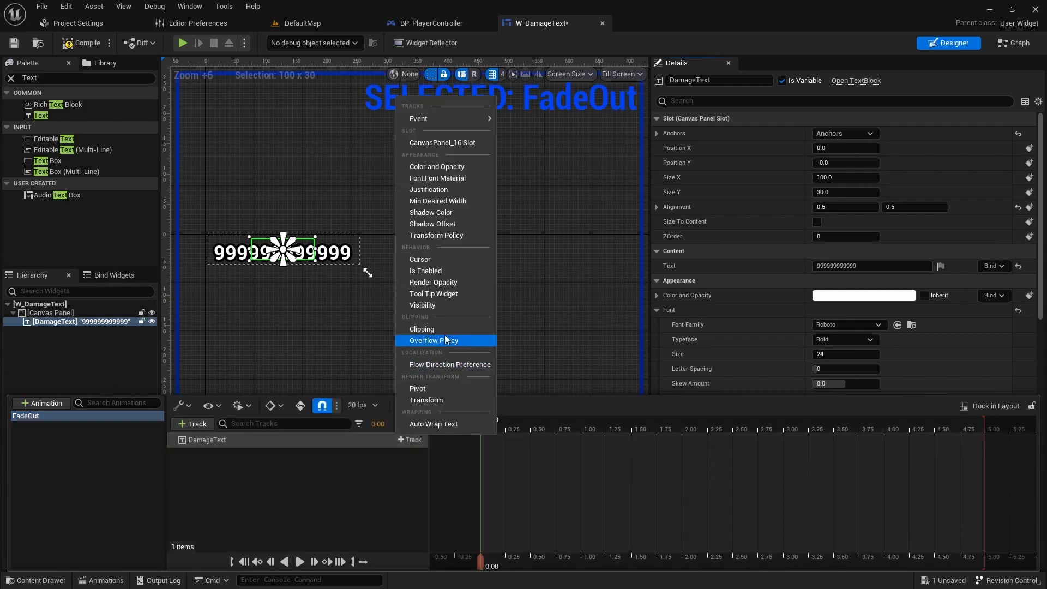
left_click(433, 281)
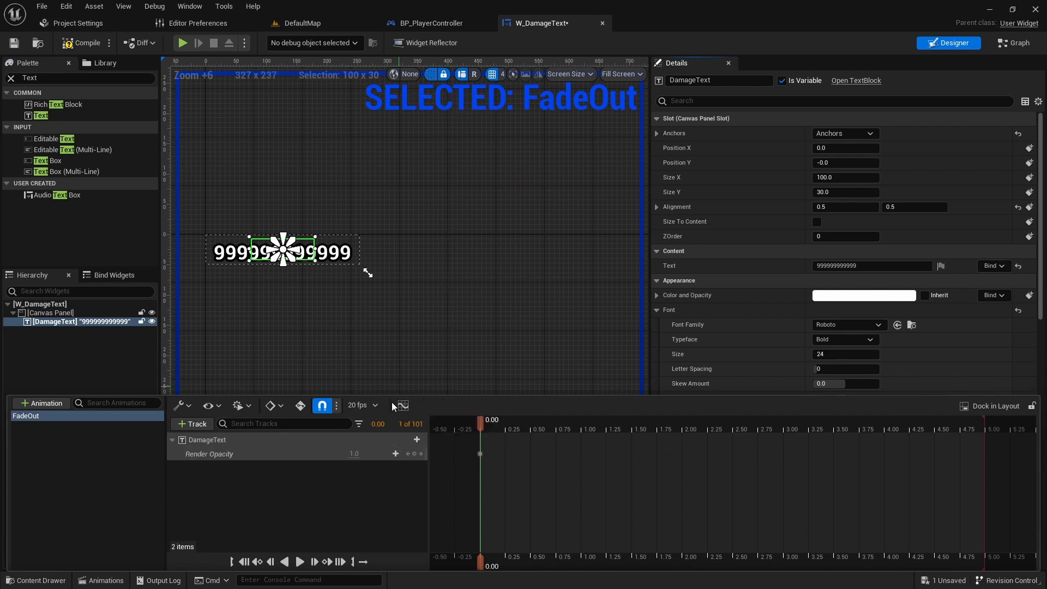
left_click(415, 440)
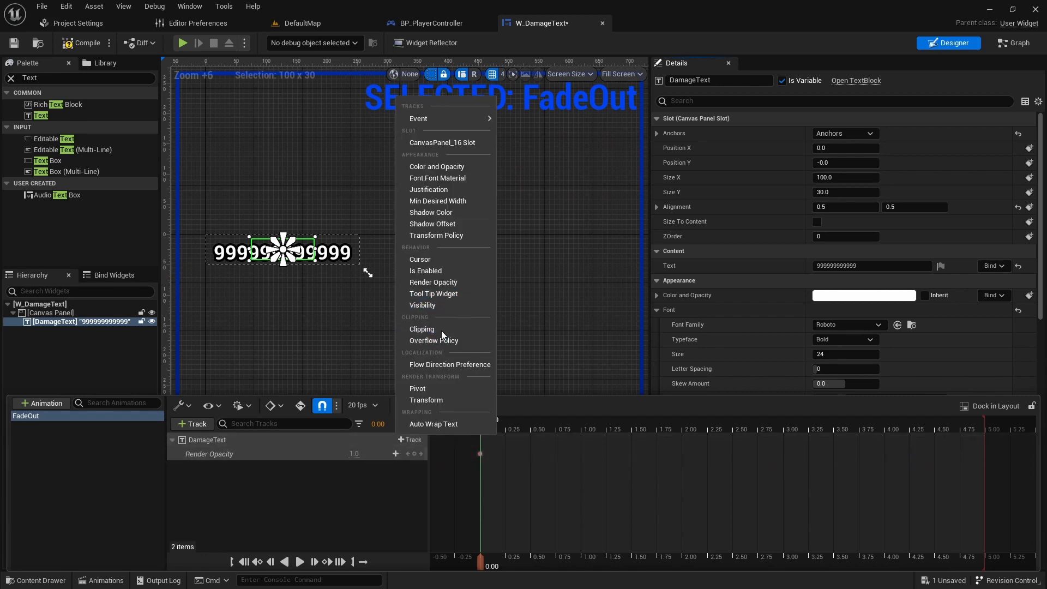
left_click(425, 400)
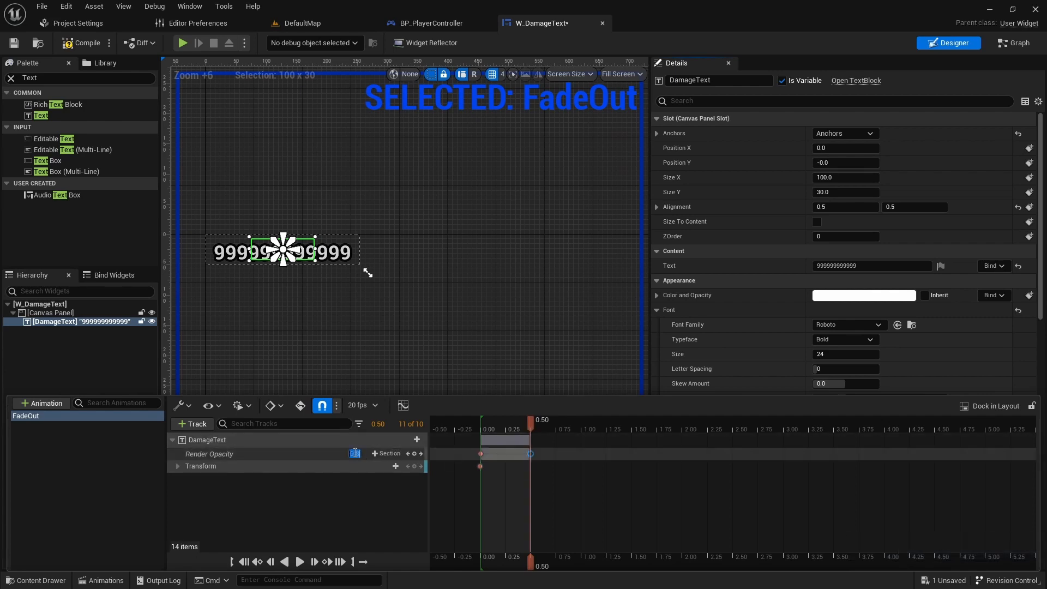
Key DamageText's opacity down to 0.1 over one second in FadeOut.
left_click(535, 430)
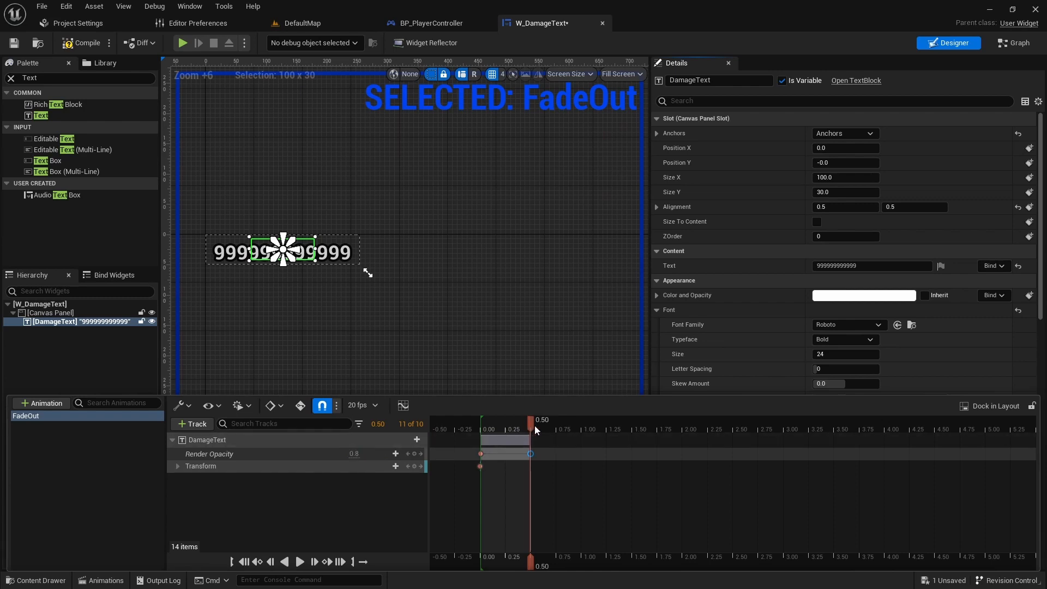
left_click(590, 429)
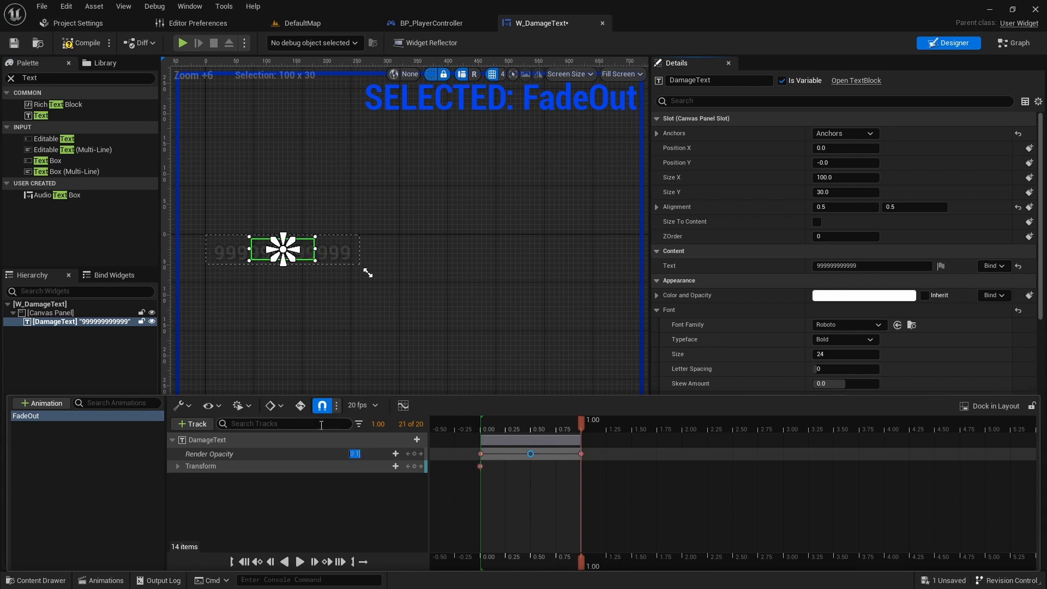
left_click(178, 465)
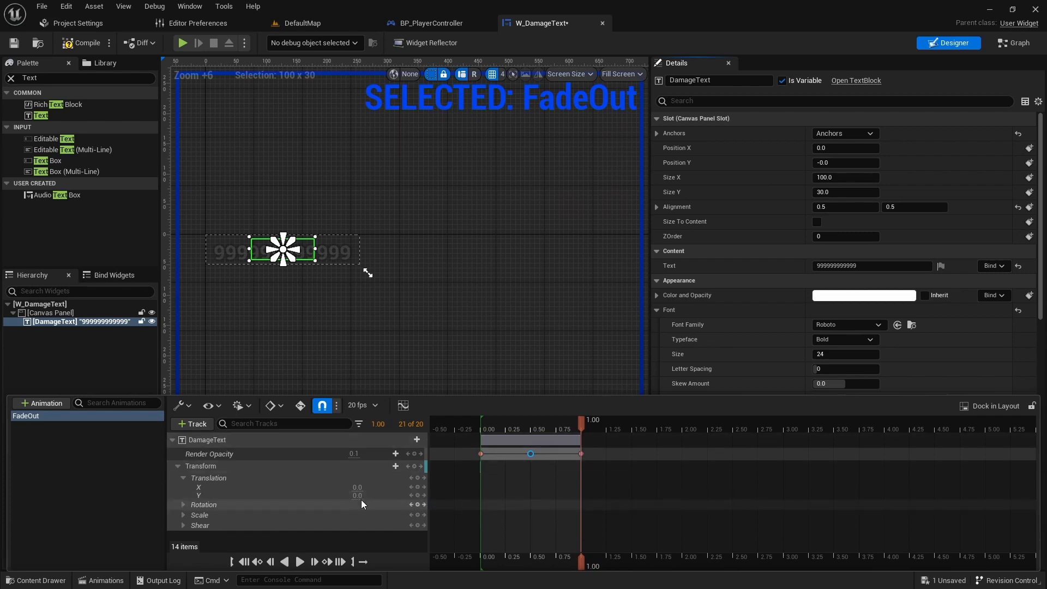
left_click(204, 504)
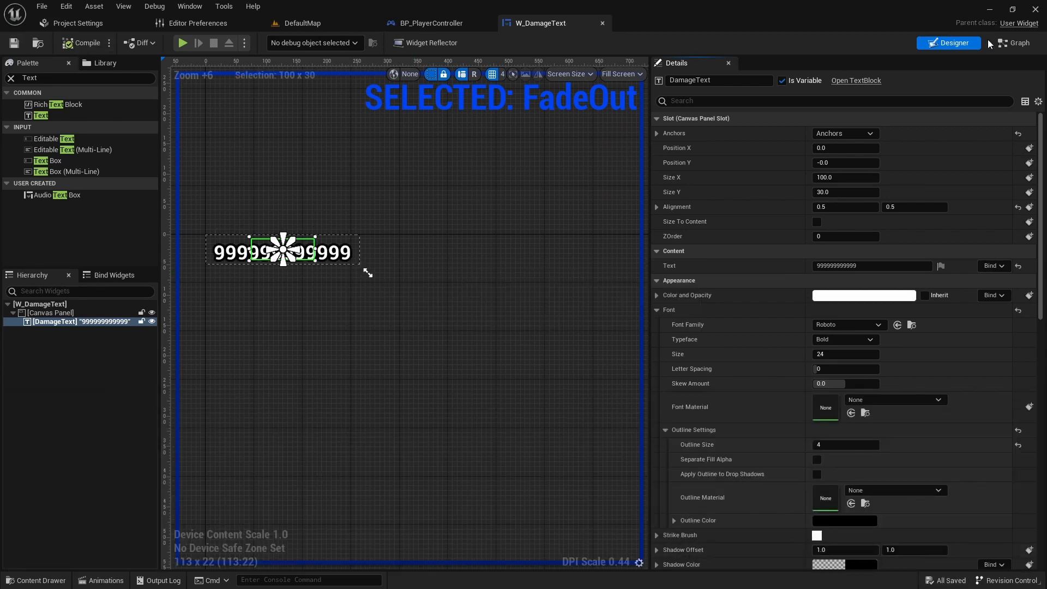
Add a ParentComponent variable typed Widget Component to the widget graph.
left_click(1015, 43)
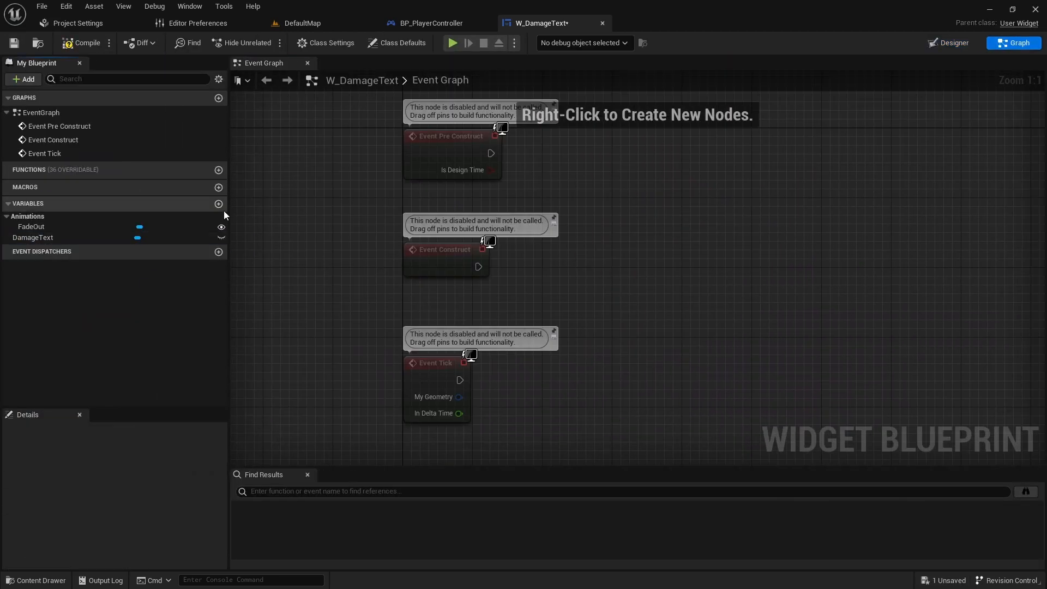
left_click(218, 204)
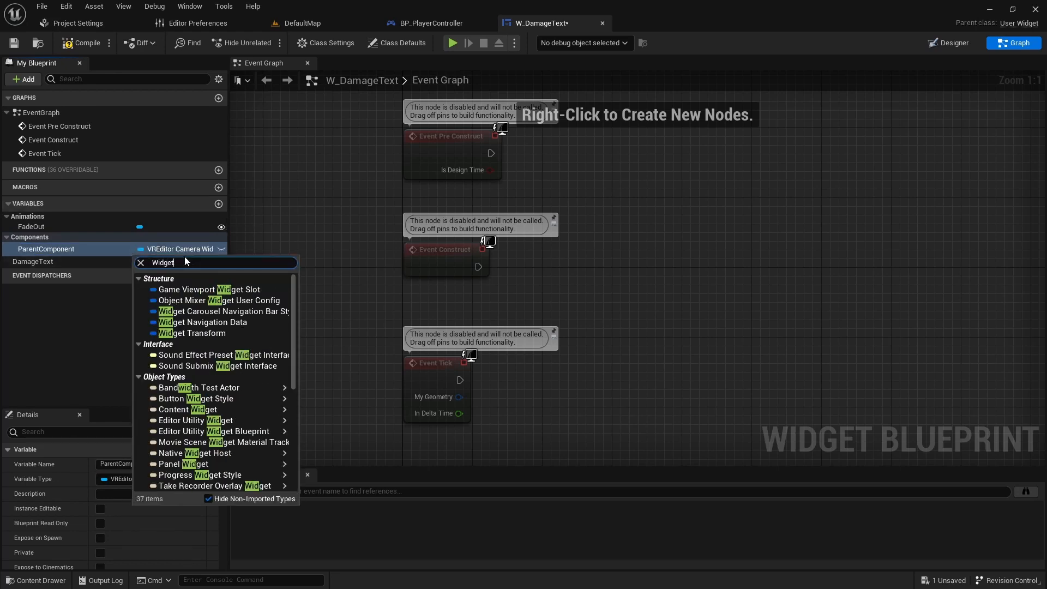
type("C")
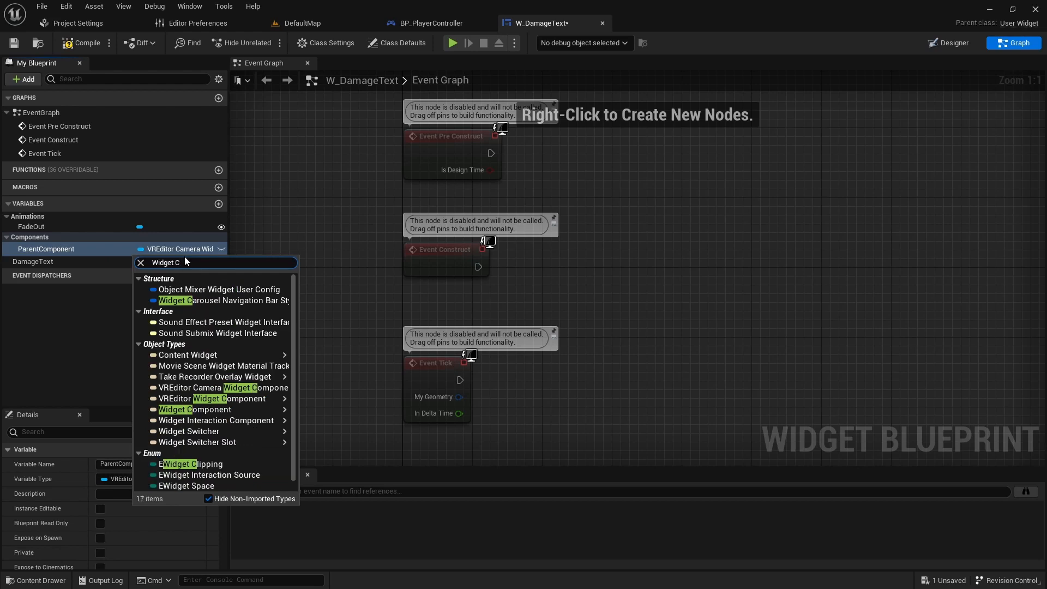
mouse_move(195, 409)
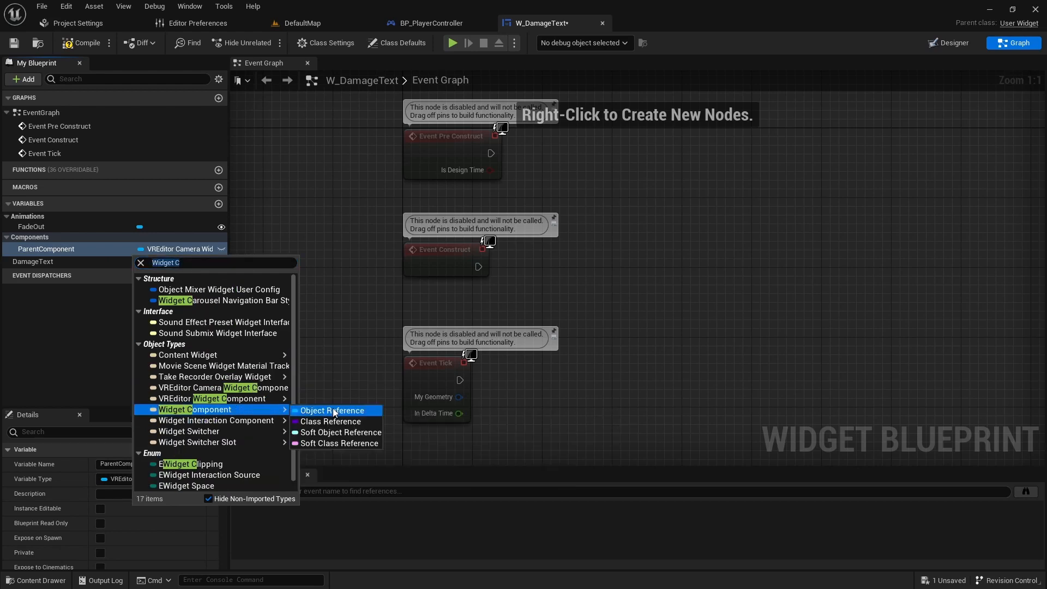
left_click(332, 410)
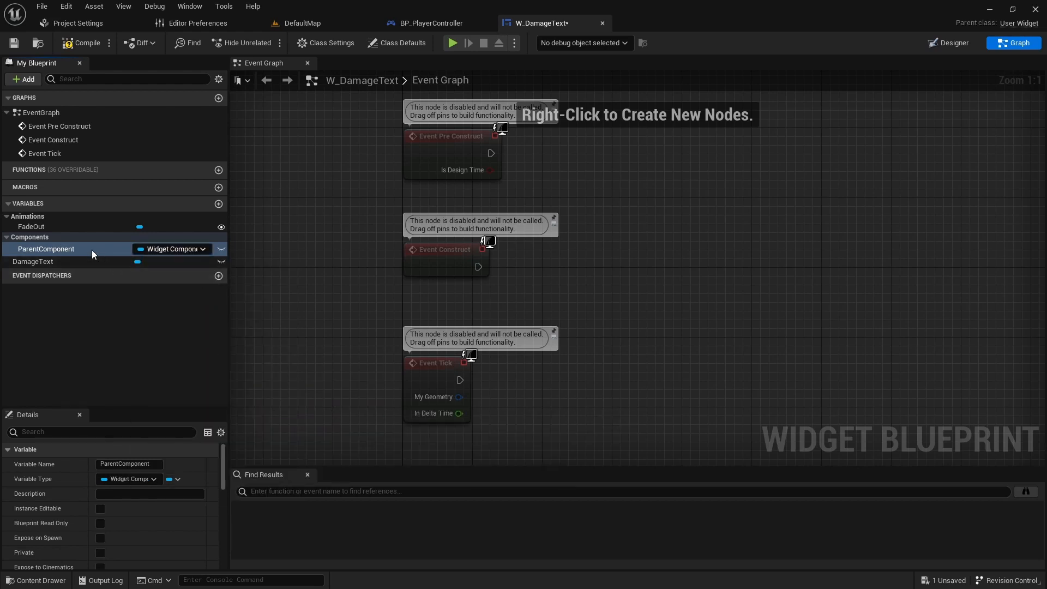
left_click(101, 508)
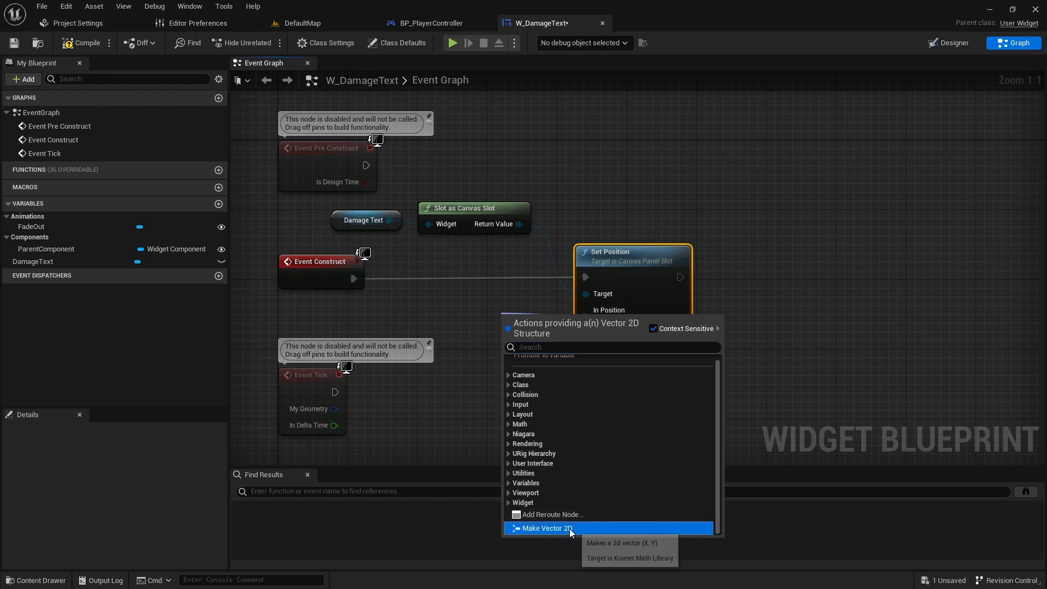
Set DamageText's canvas position from Make Vector 2D fed by Random Float in Range -30 to 30.
left_click(548, 528)
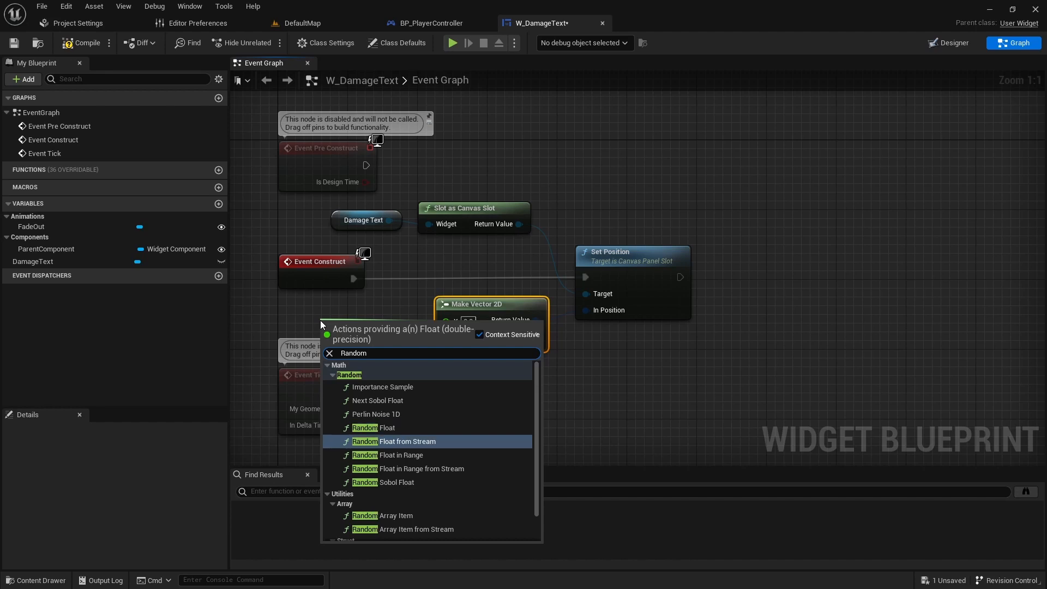
left_click(394, 455)
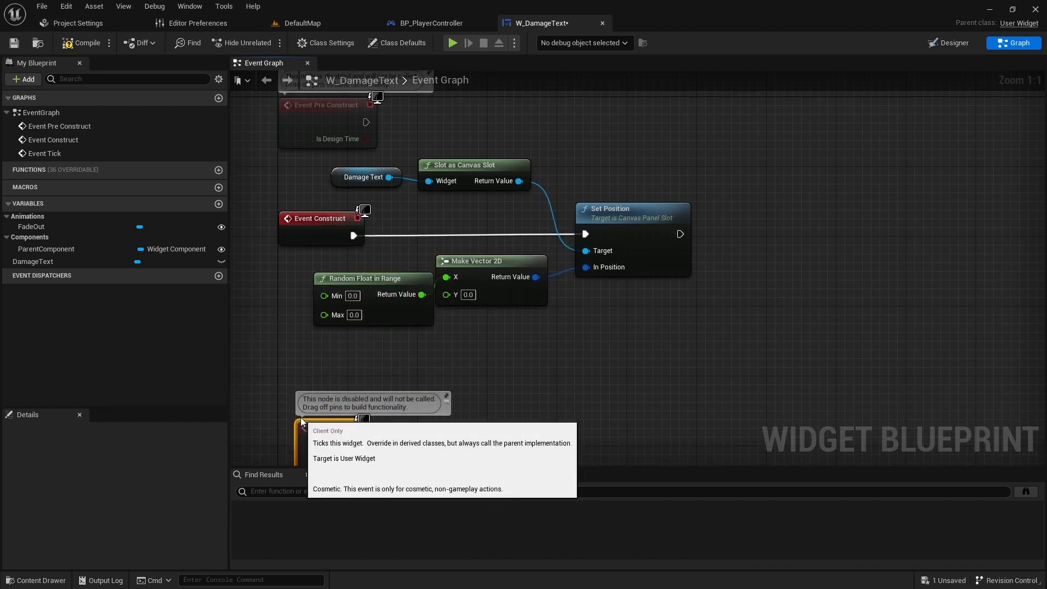
mouse_move(324, 296)
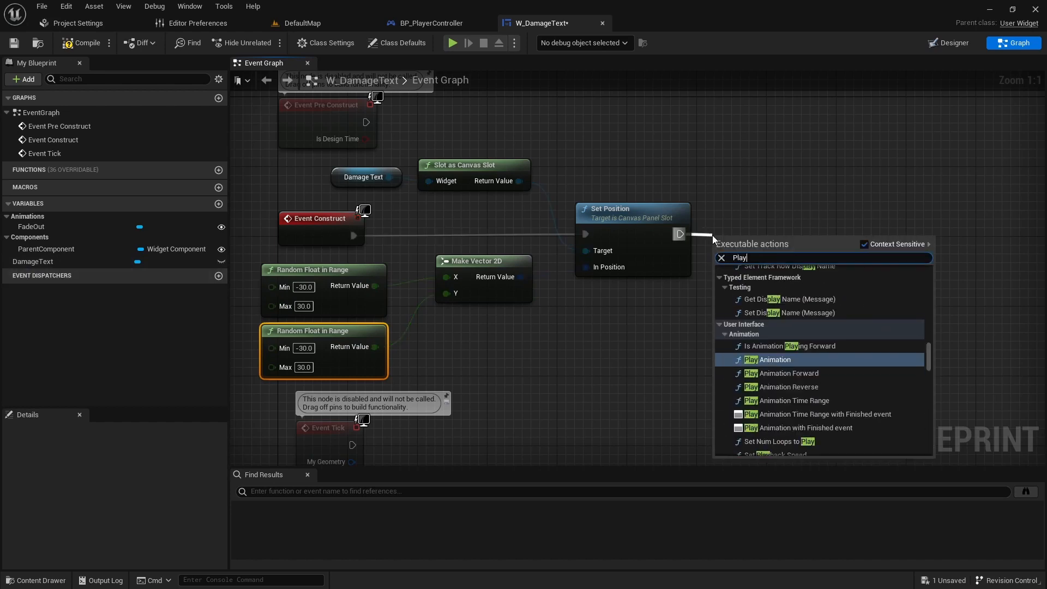
Play the FadeOut animation after Set Position in Event Construct.
type("Anima")
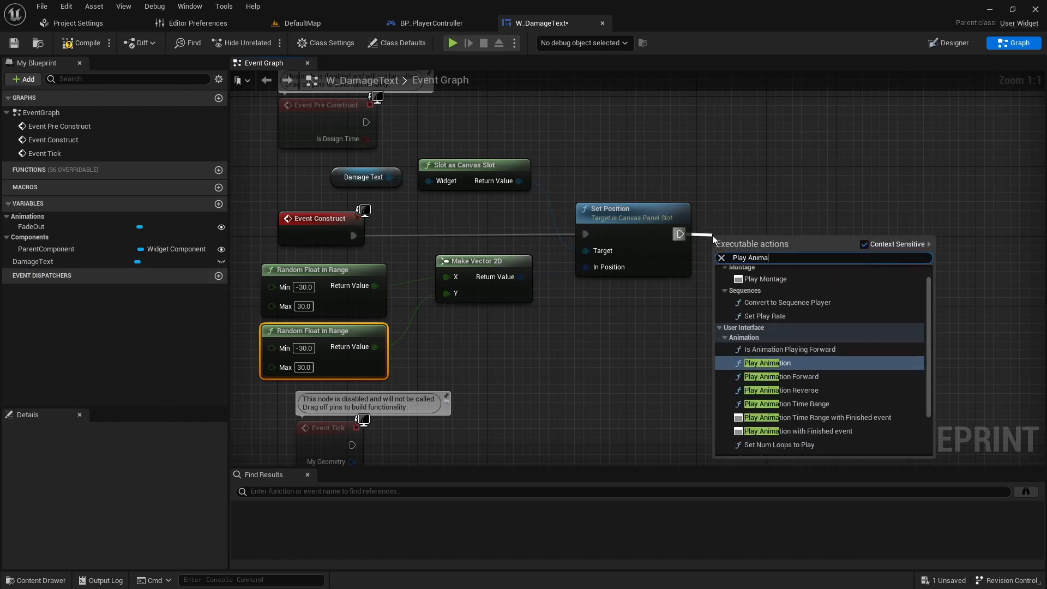
left_click(767, 362)
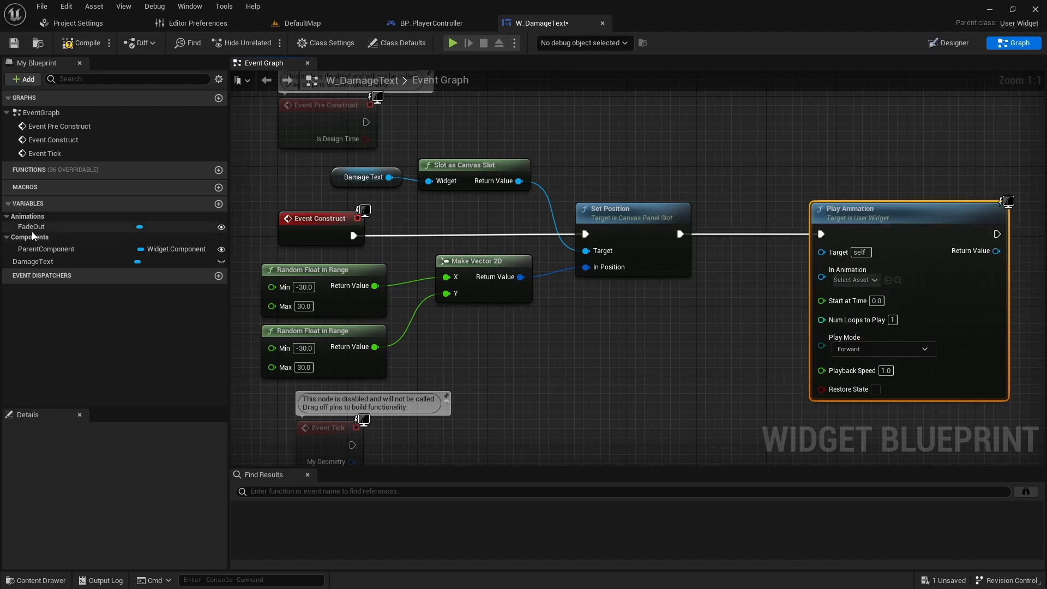
left_click(31, 227)
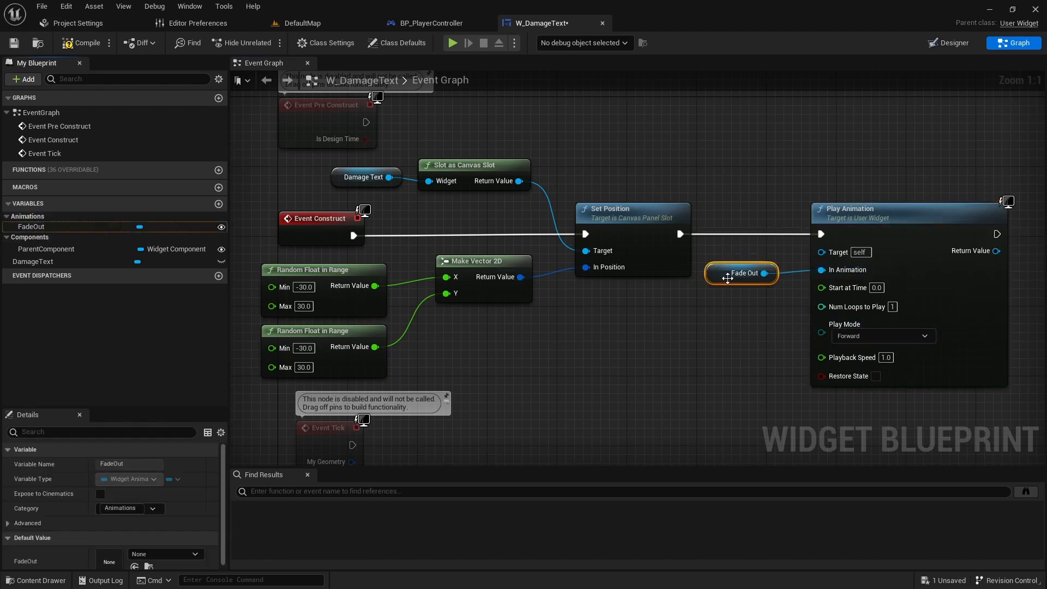
mouse_move(742, 273)
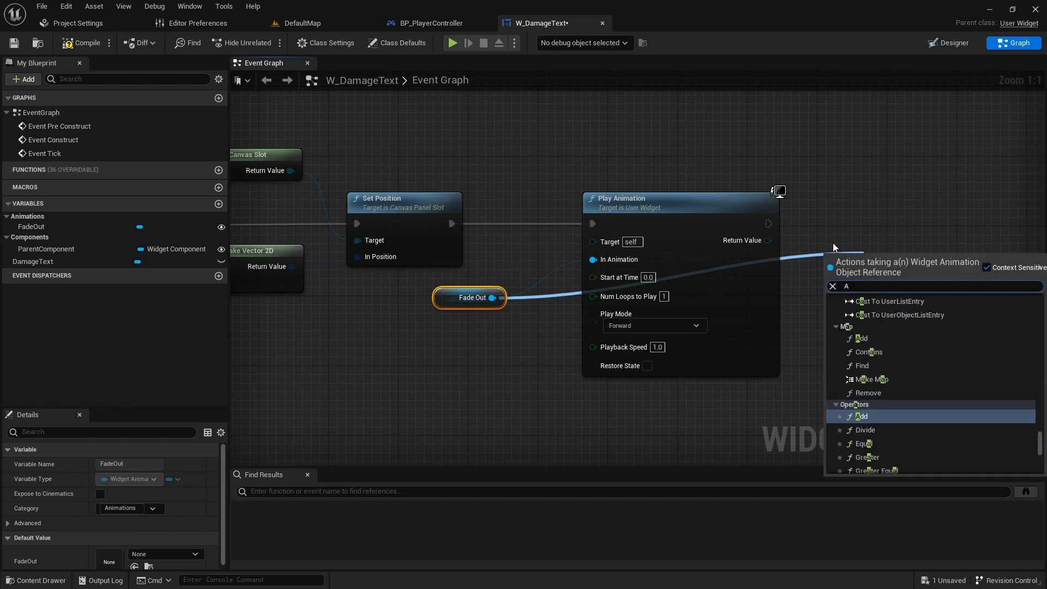
Bind FadeOut's finish to a custom event named AnimationFinished.
type("Animation Fi")
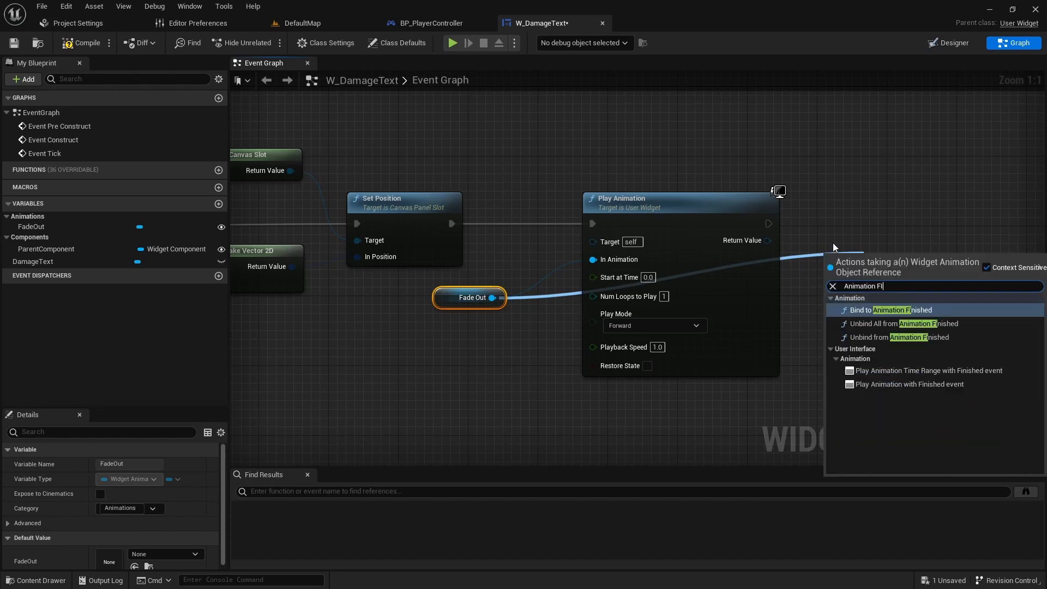
left_click(879, 310)
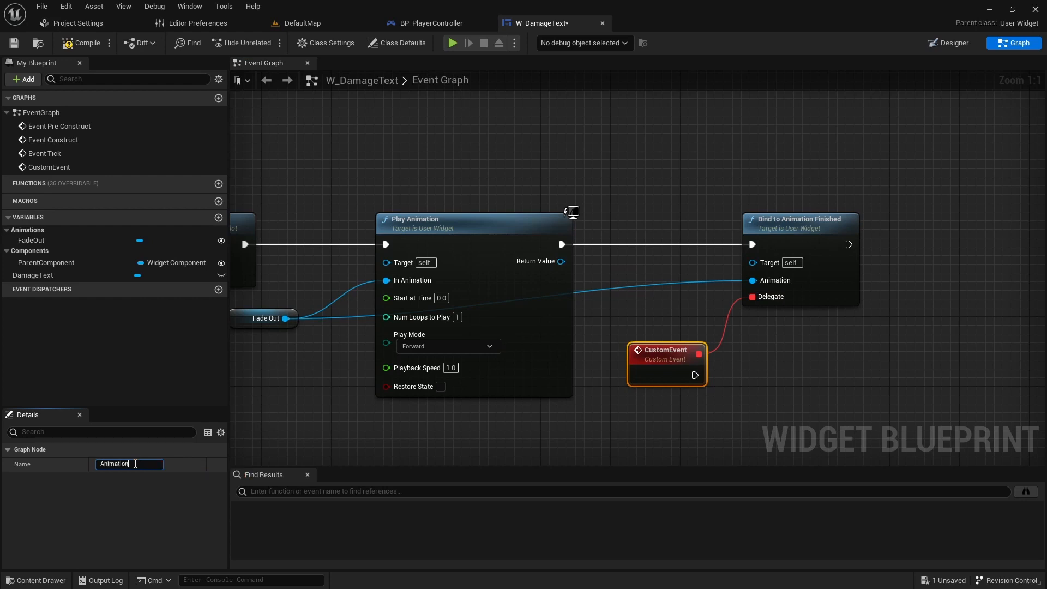
type("Finished")
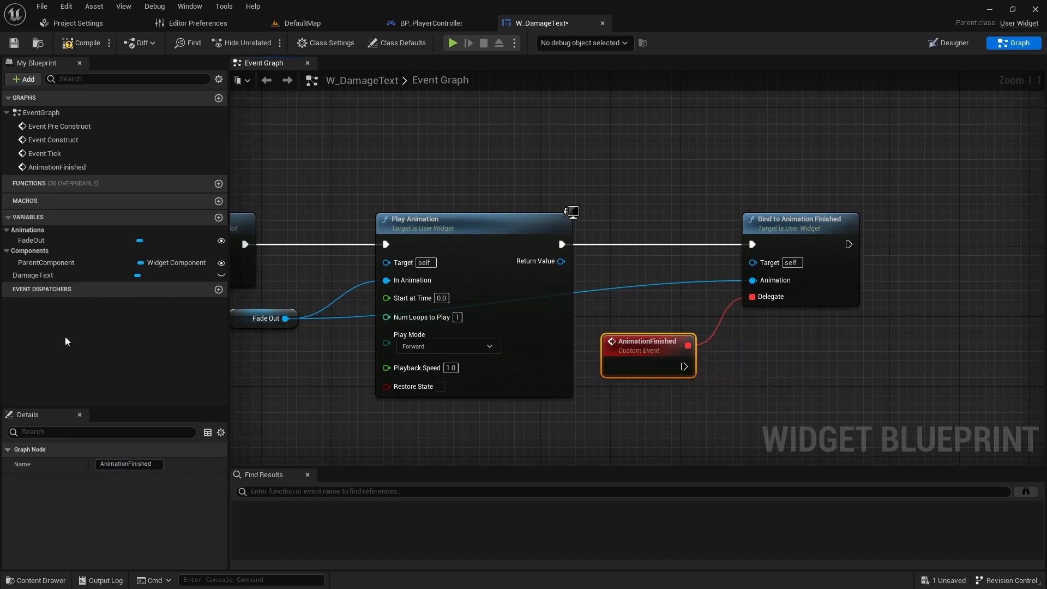
Add a Delete event dispatcher with a Widget Component input named Parent.
left_click(219, 289)
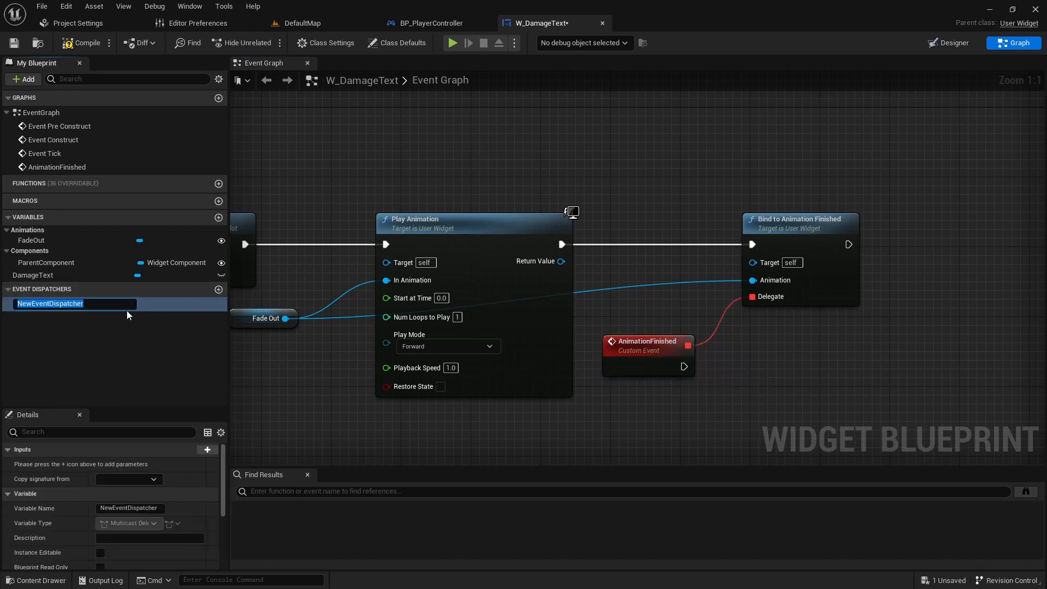
type("Delete")
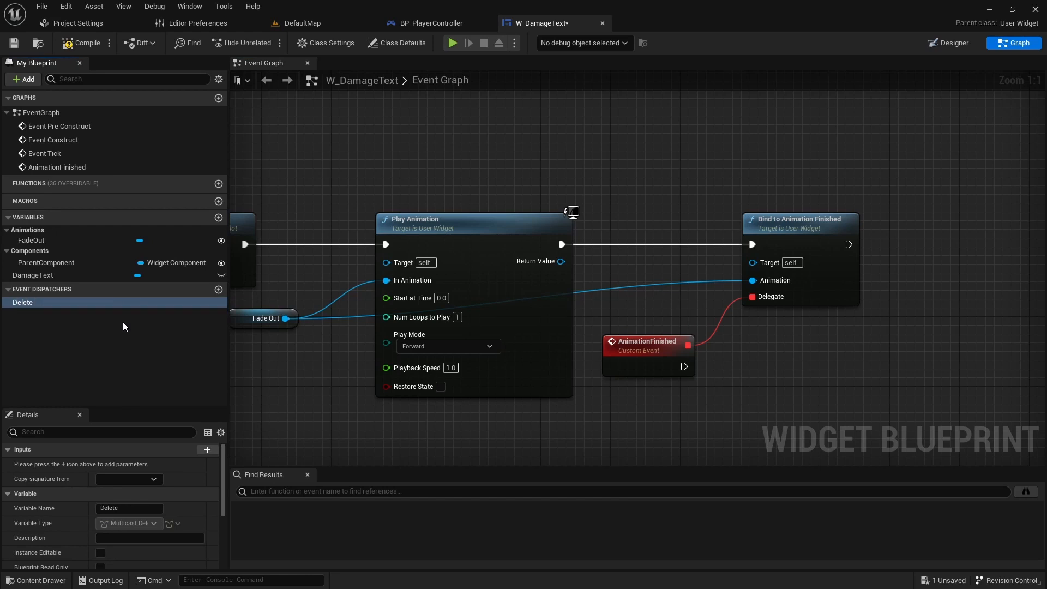
left_click(207, 450)
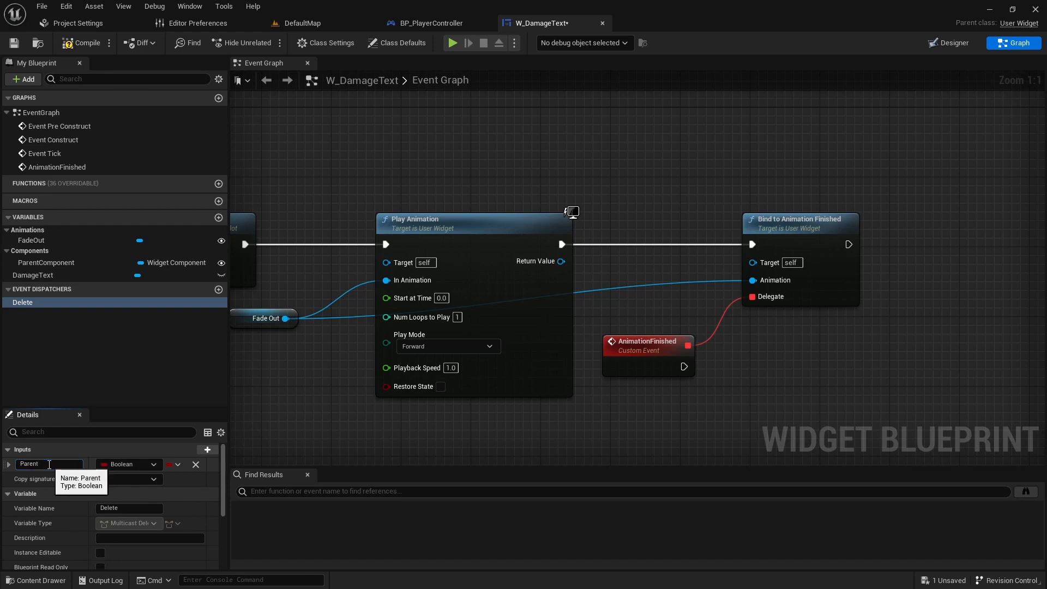
left_click(152, 464)
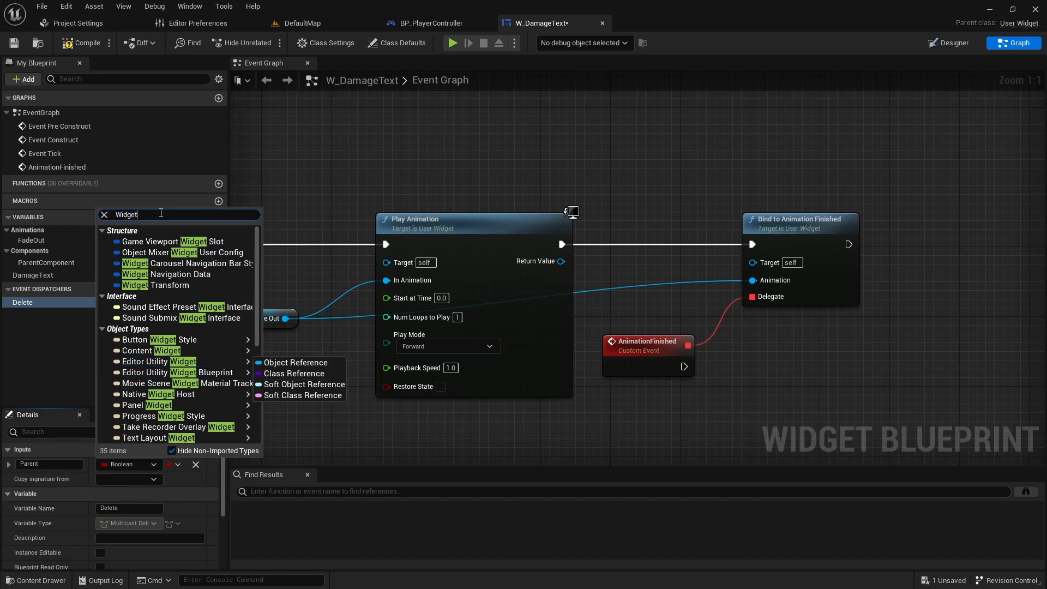
type("Comp")
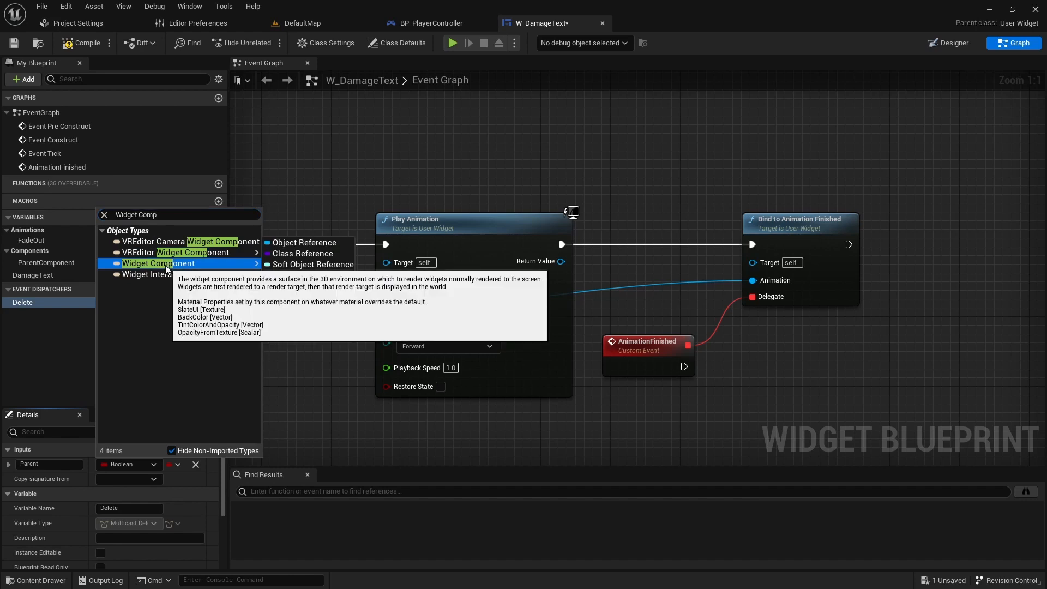
left_click(150, 263)
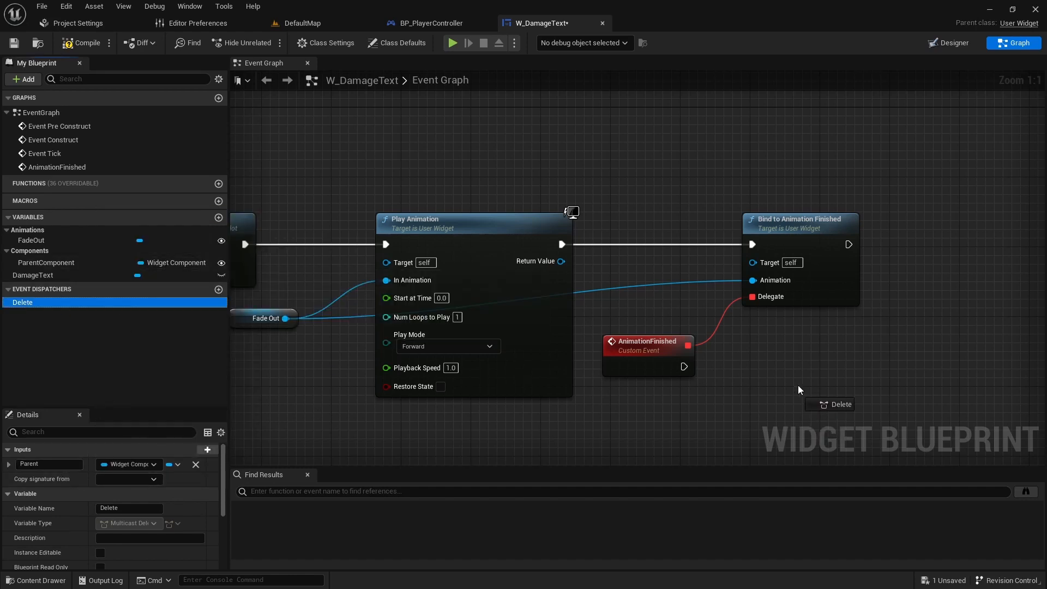
Call Delete from AnimationFinished passing ParentComponent, and save the widget.
left_click(646, 346)
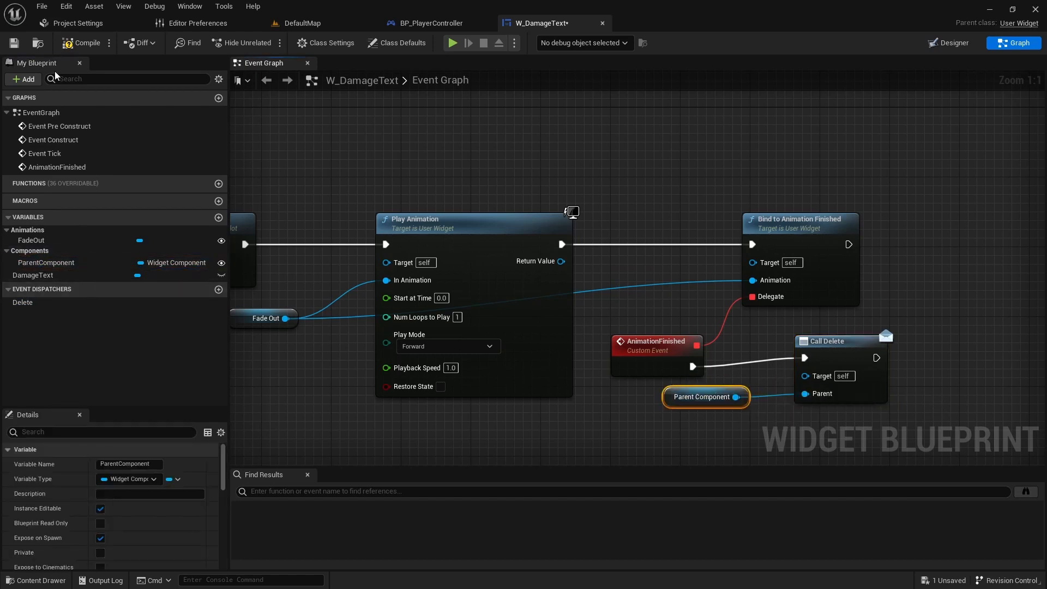
left_click(81, 42)
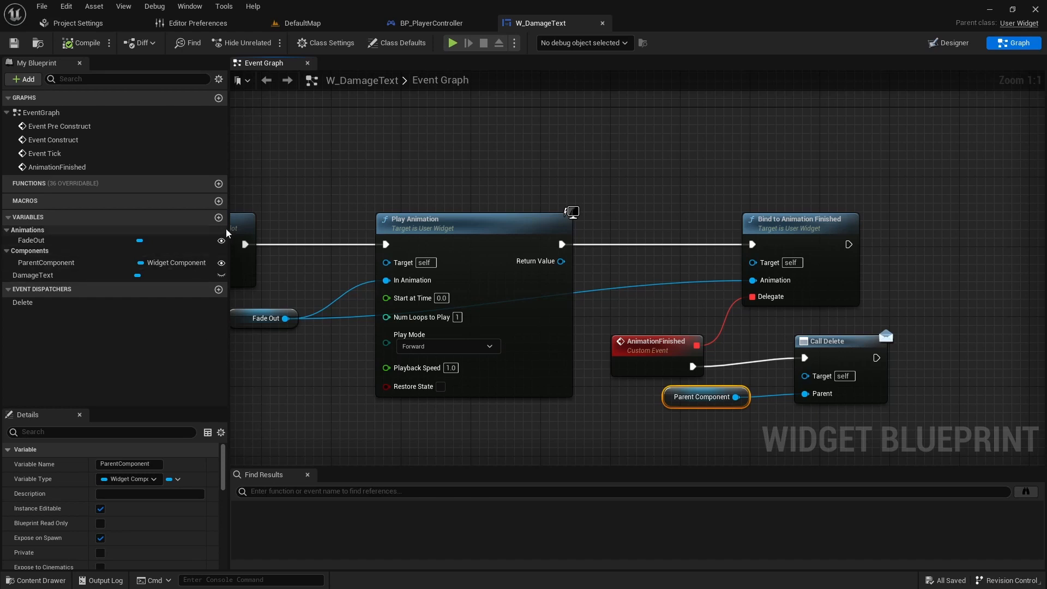
Make Damage a Float, instance editable and exposed on spawn, then save.
left_click(218, 217)
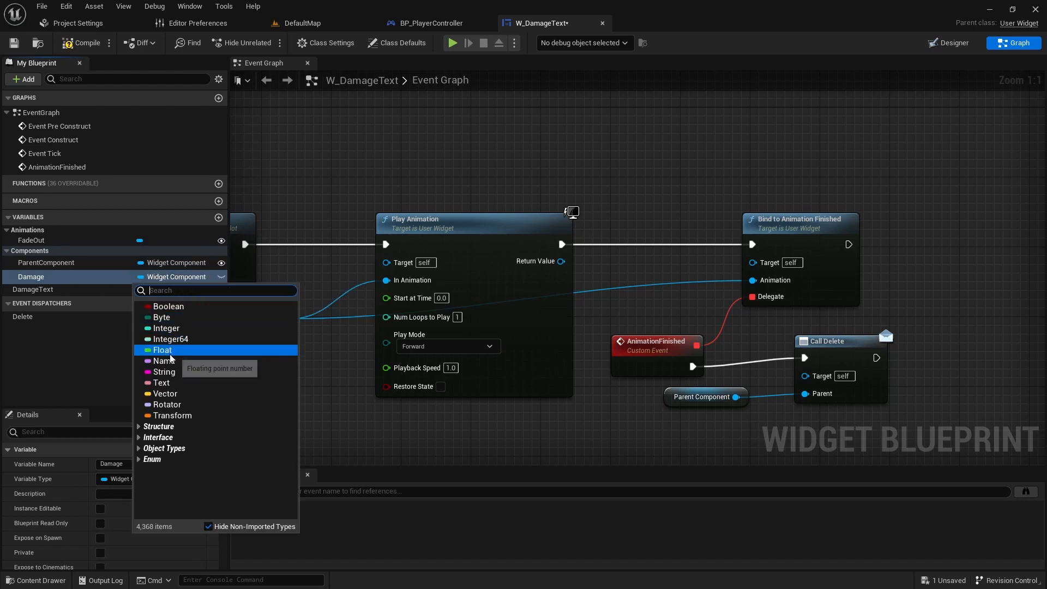
left_click(162, 349)
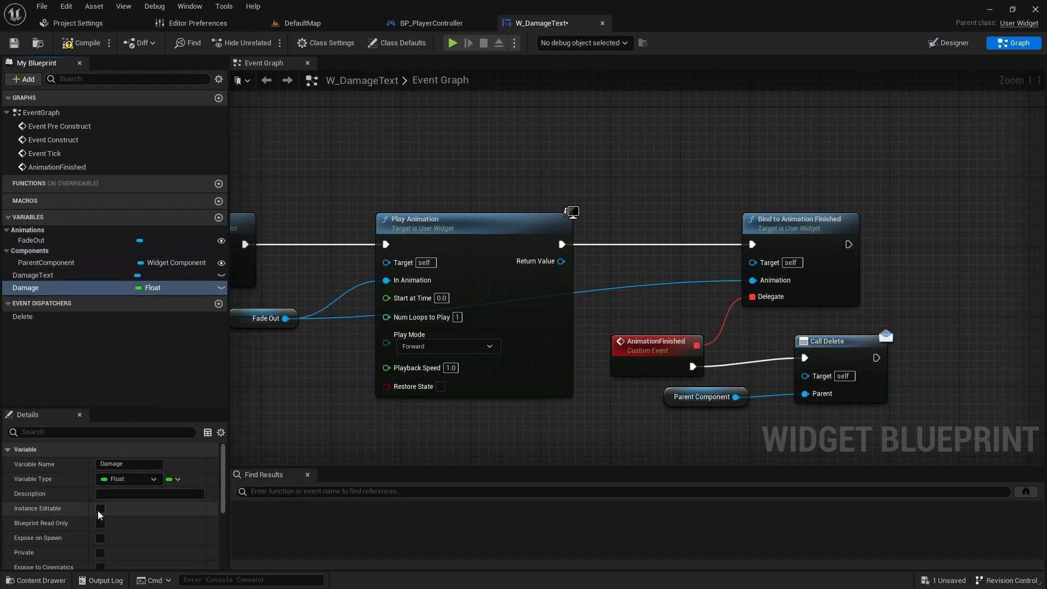
left_click(100, 509)
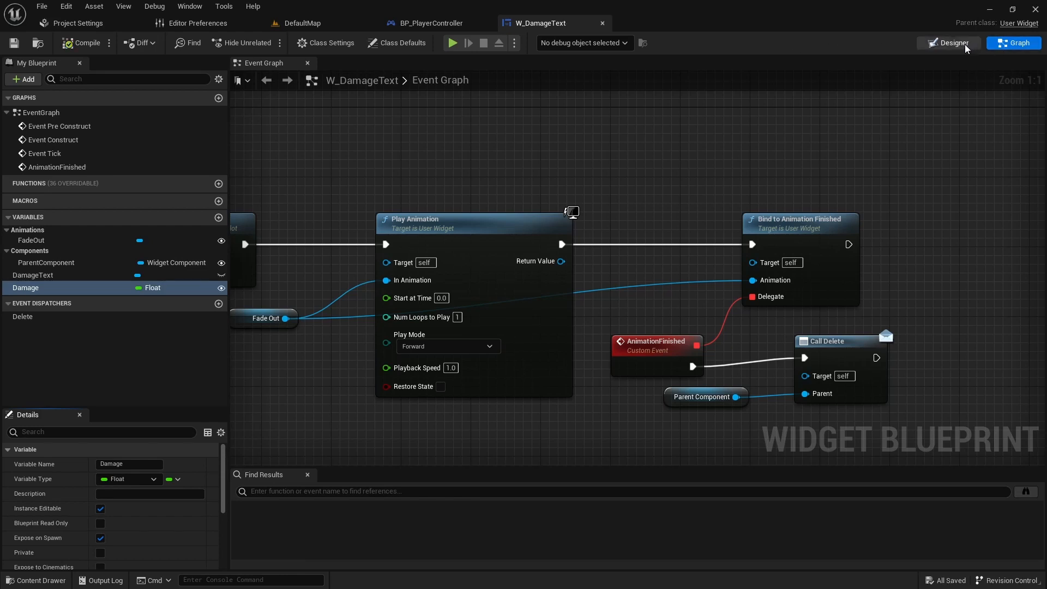
Bind the text to a function converting Damage via To Text (Float) to the return node.
left_click(948, 42)
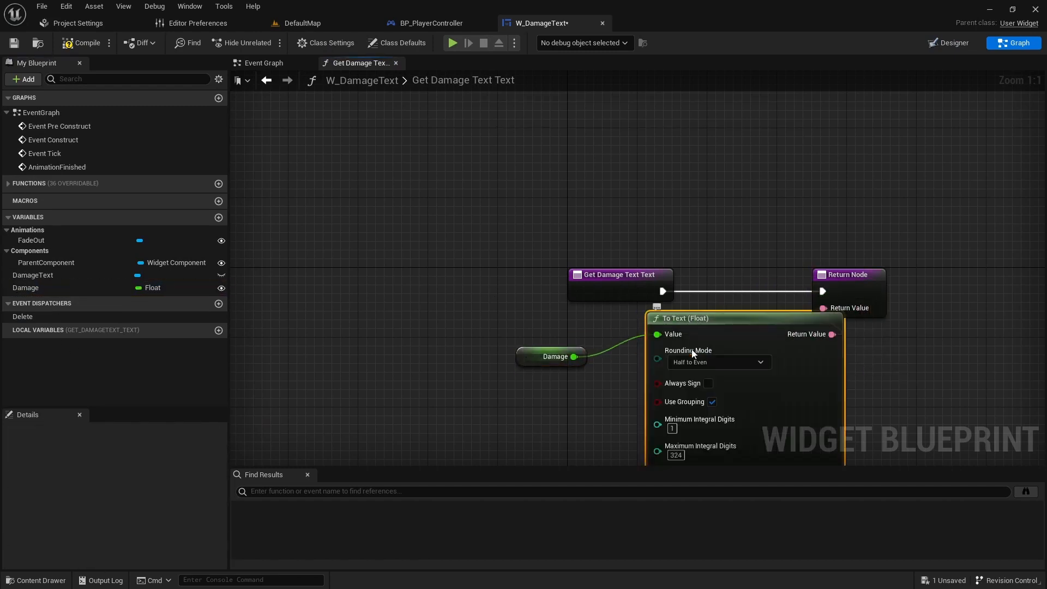
scroll("down", 3)
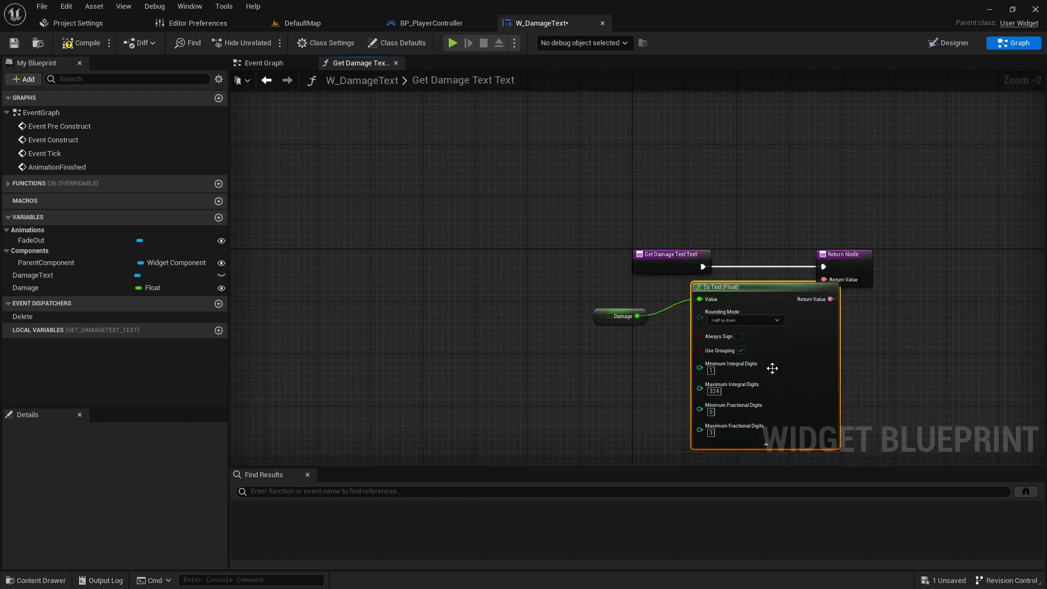
mouse_move(711, 433)
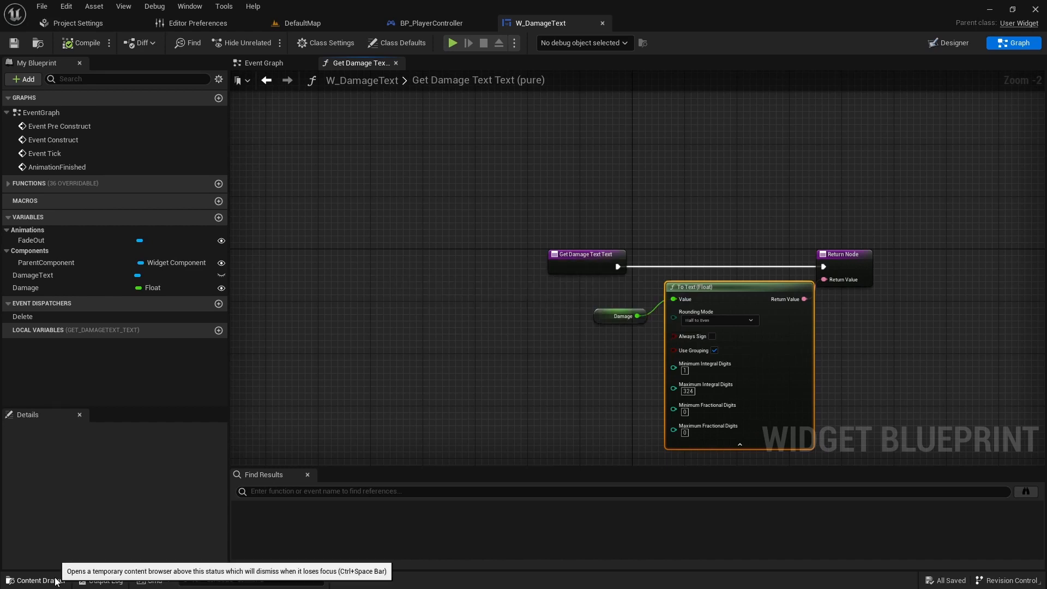
Create an Enemies folder under Blueprints/Character in the Content Drawer and enter it.
left_click(37, 579)
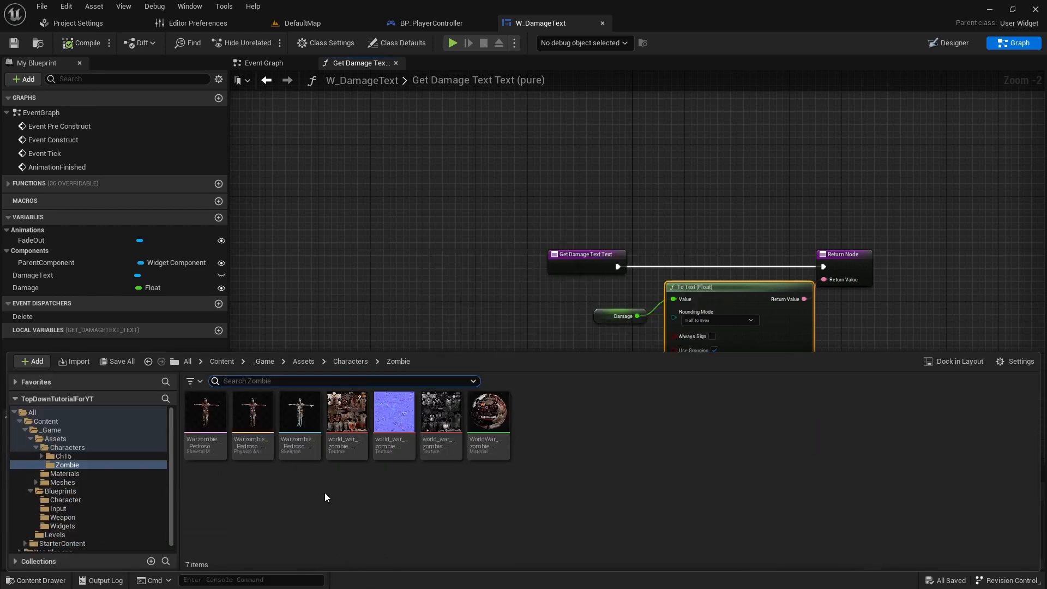
mouse_move(104, 509)
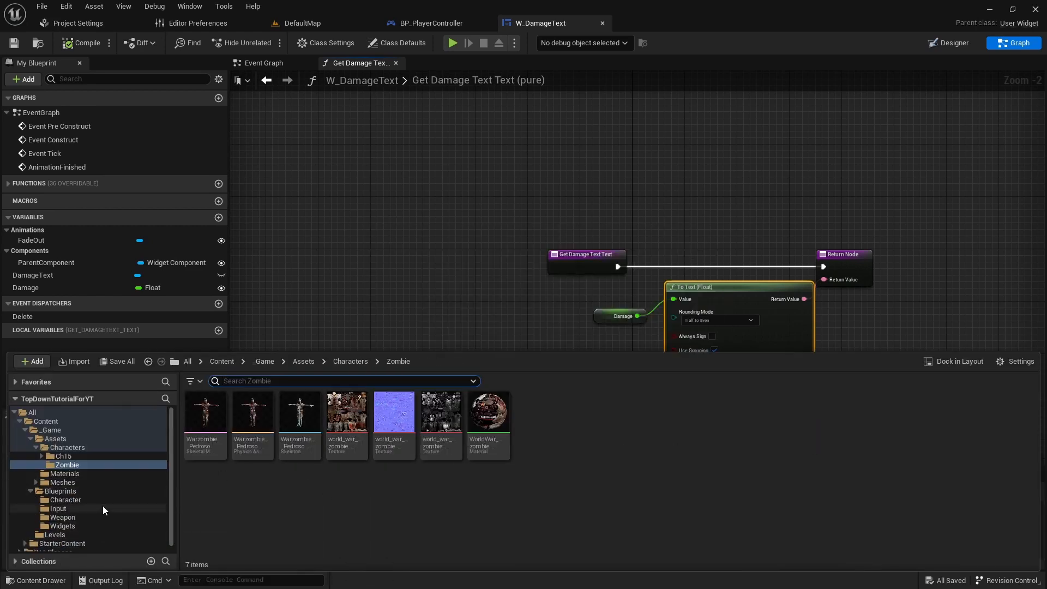
mouse_move(87, 459)
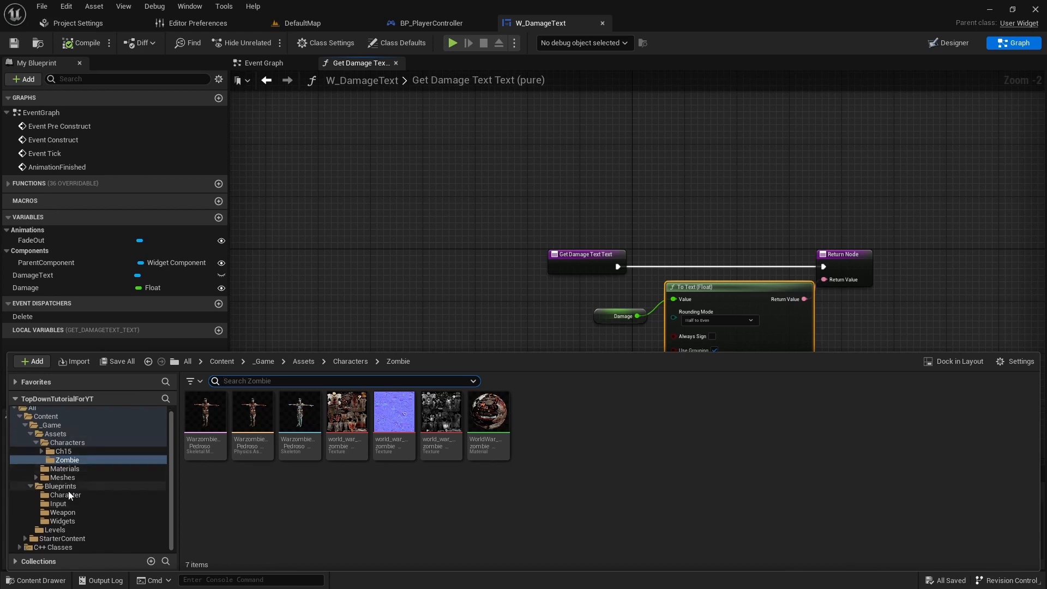
left_click(65, 495)
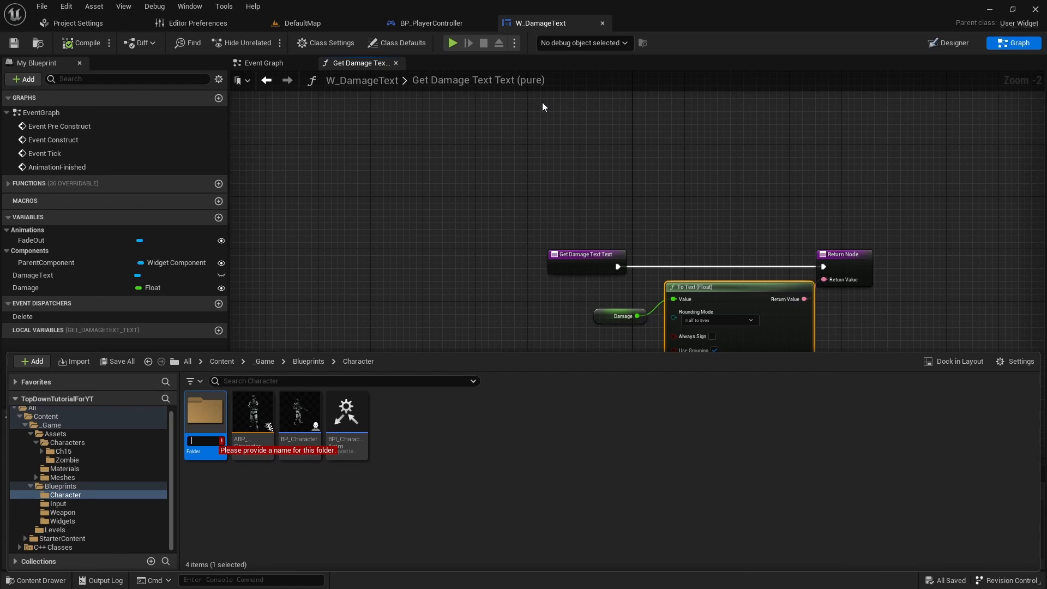
type("Enemies")
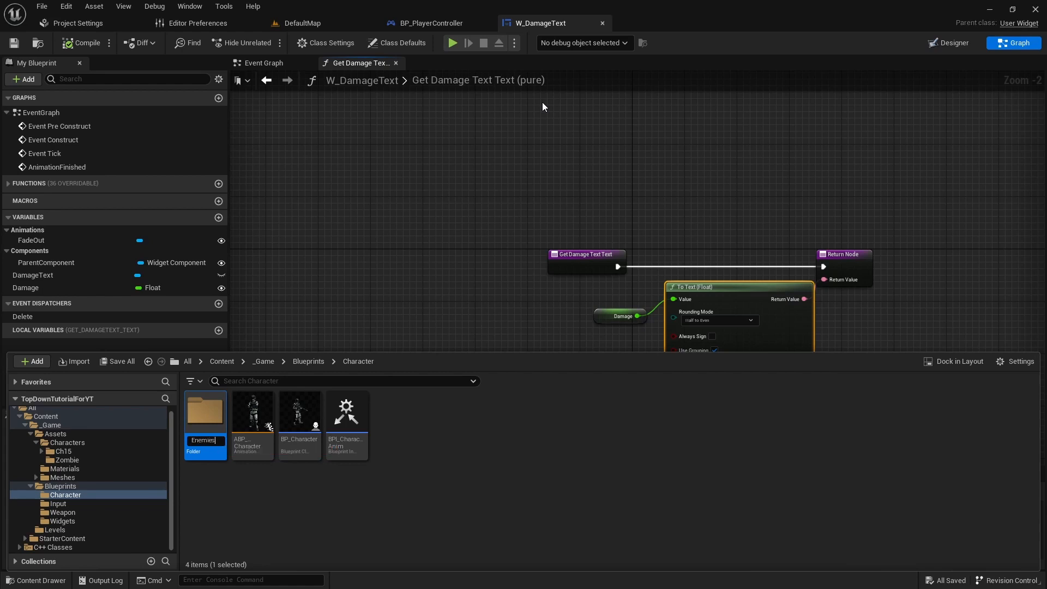
double_click(205, 411)
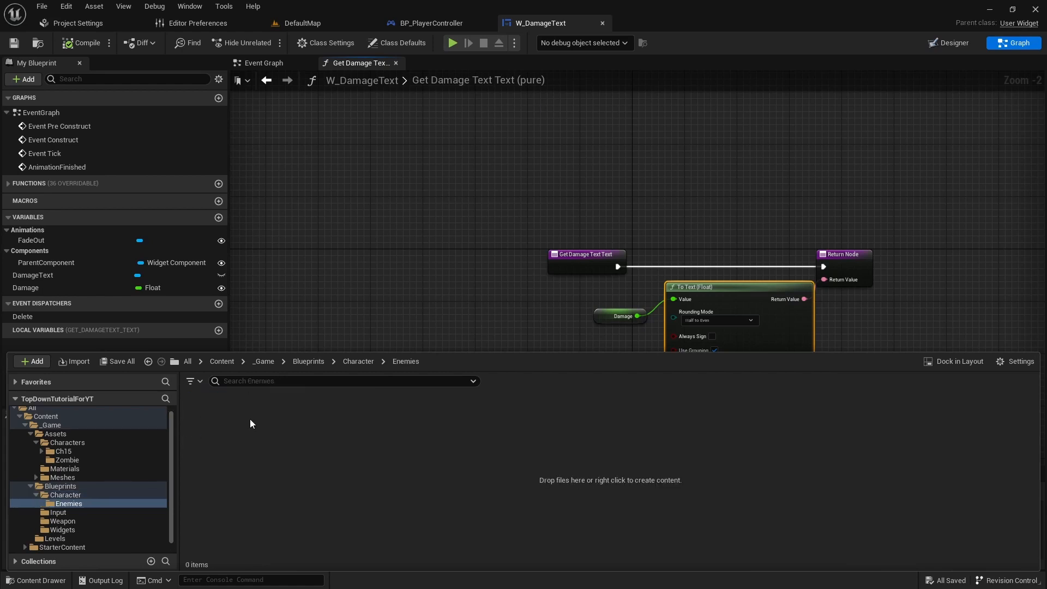
Add a new Character Blueprint class in Enemies and name it BP_Enemy.
left_click(32, 361)
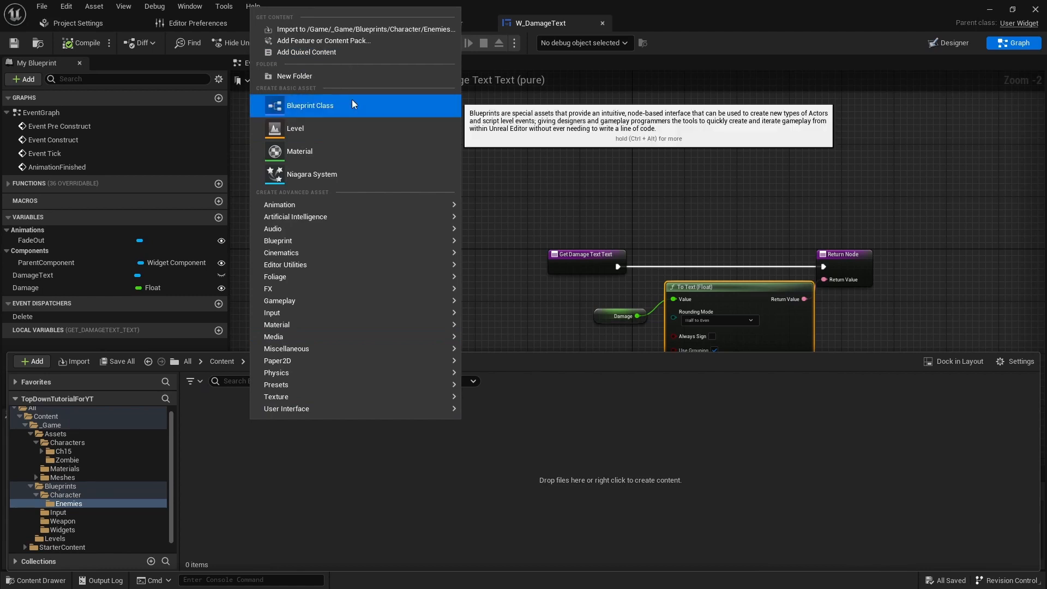
left_click(308, 106)
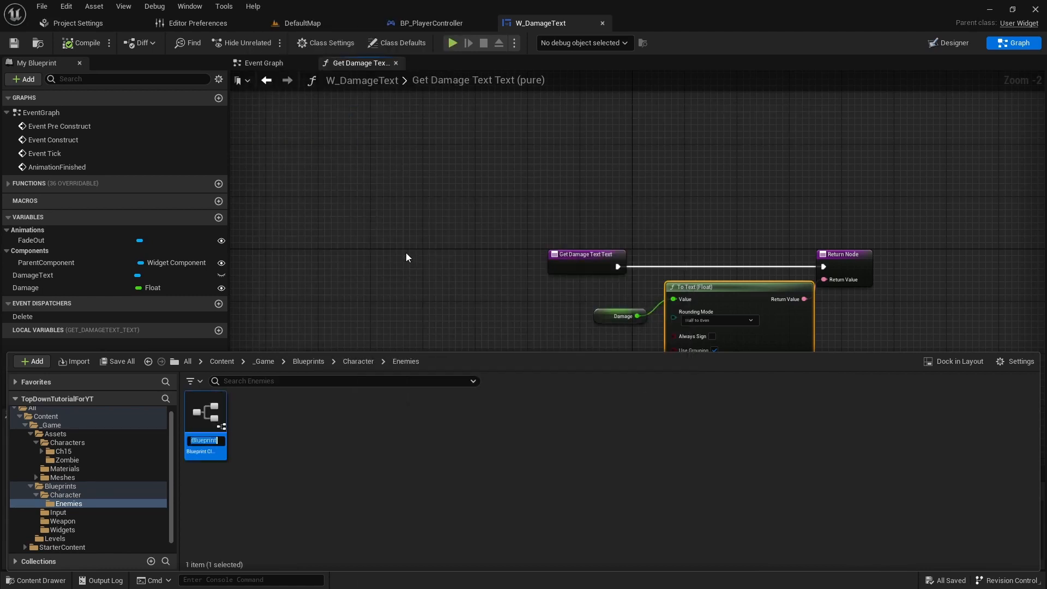
type("BP_Enemi")
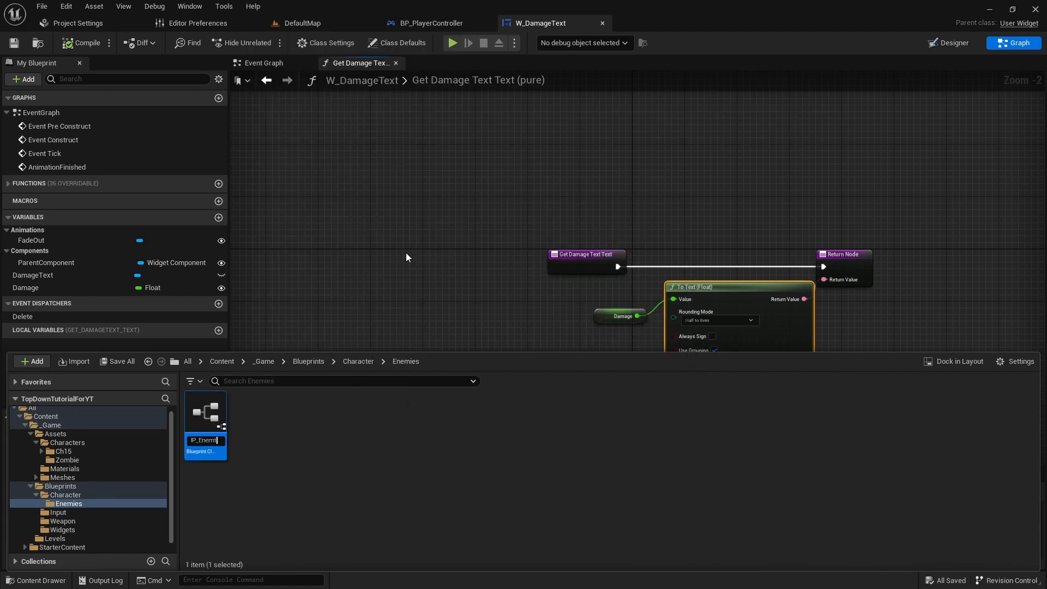
Assign the Warzombie_F_Pedroso skeletal mesh to BP_Enemy's Mesh component.
double_click(205, 411)
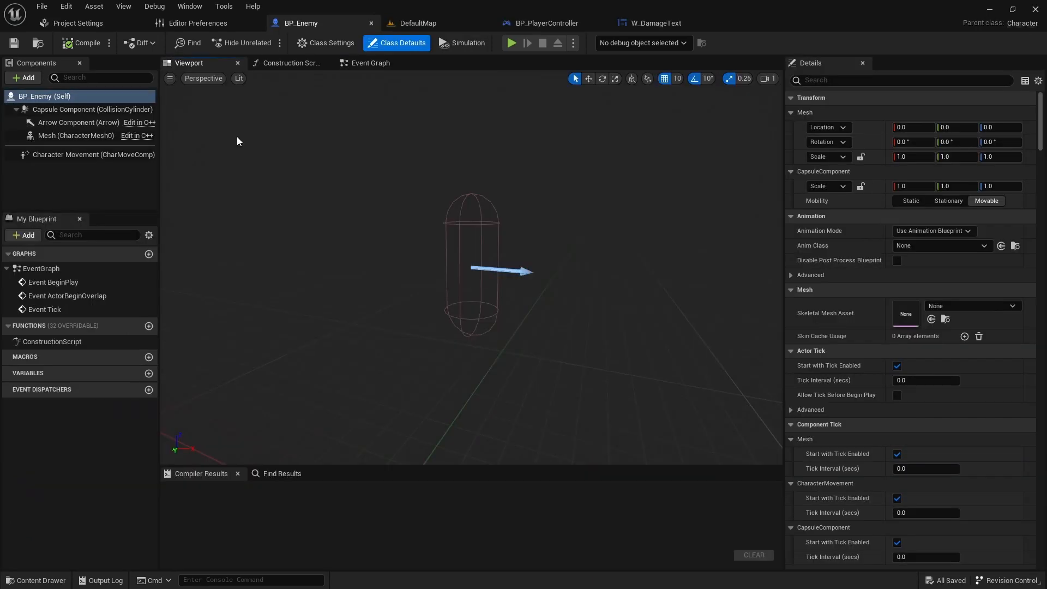
left_click(367, 62)
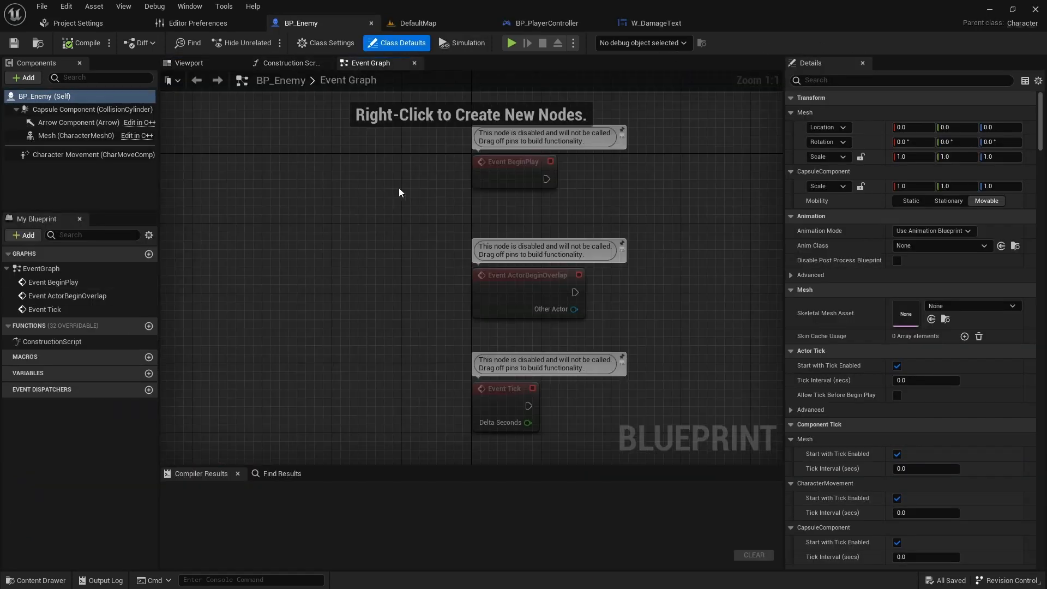
left_click(76, 135)
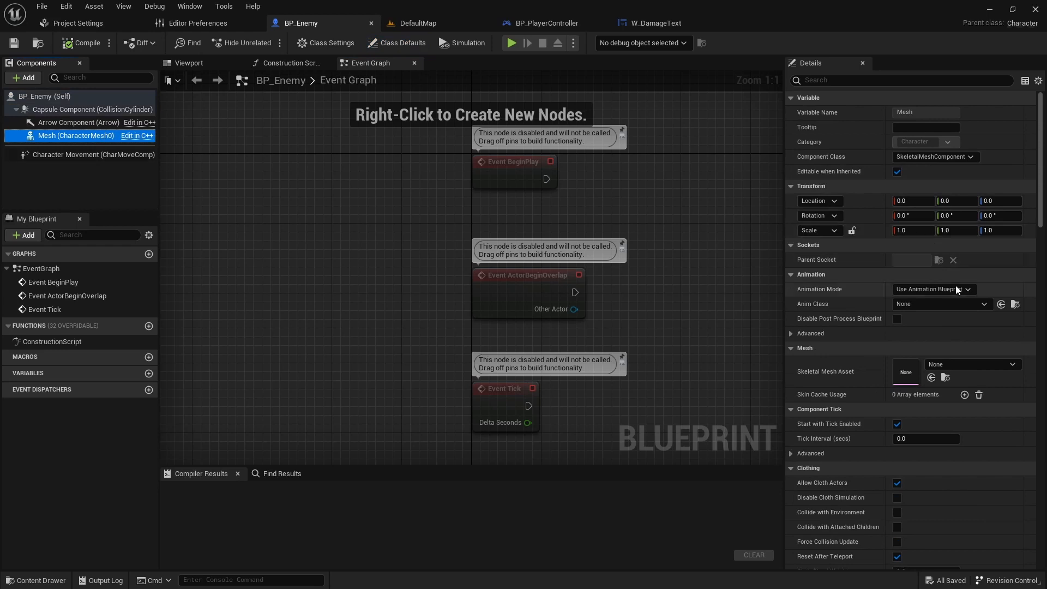
left_click(972, 364)
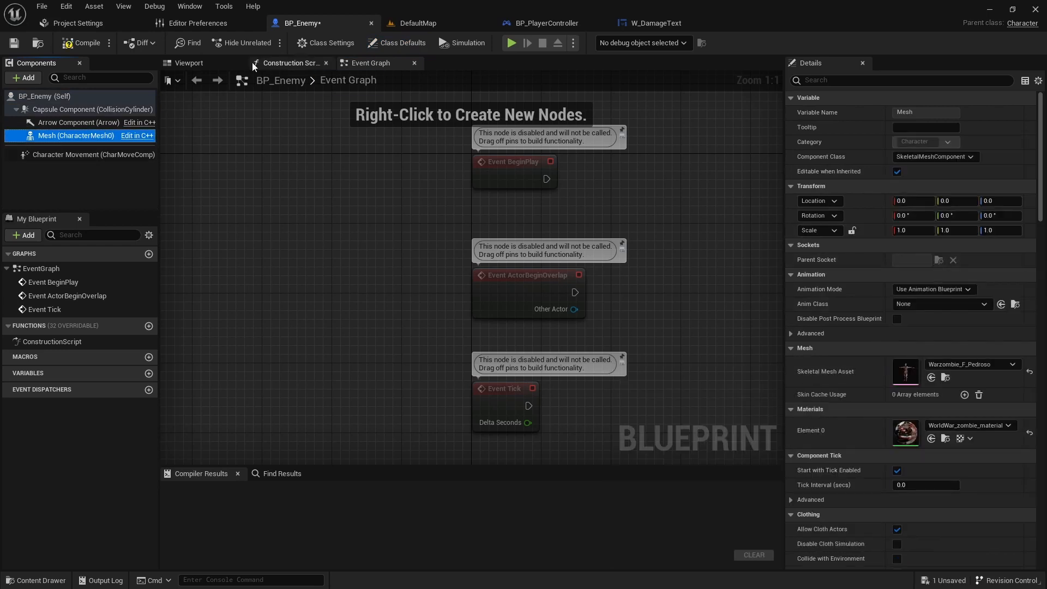
Lower the mesh to Z -88, rotate it -90°, scale 0.8, check from the side and compile.
left_click(189, 62)
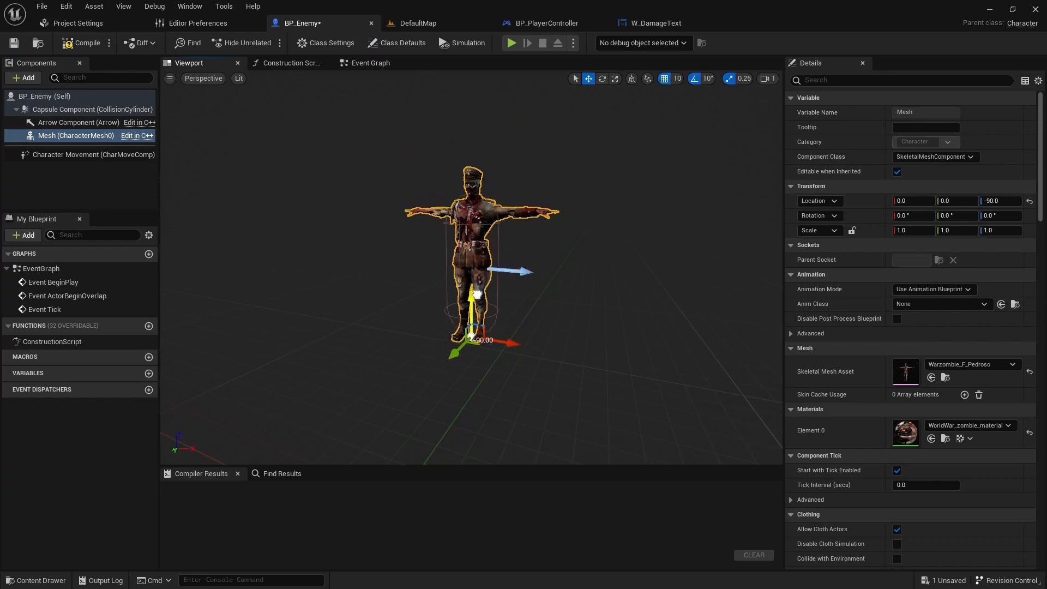
left_click(602, 78)
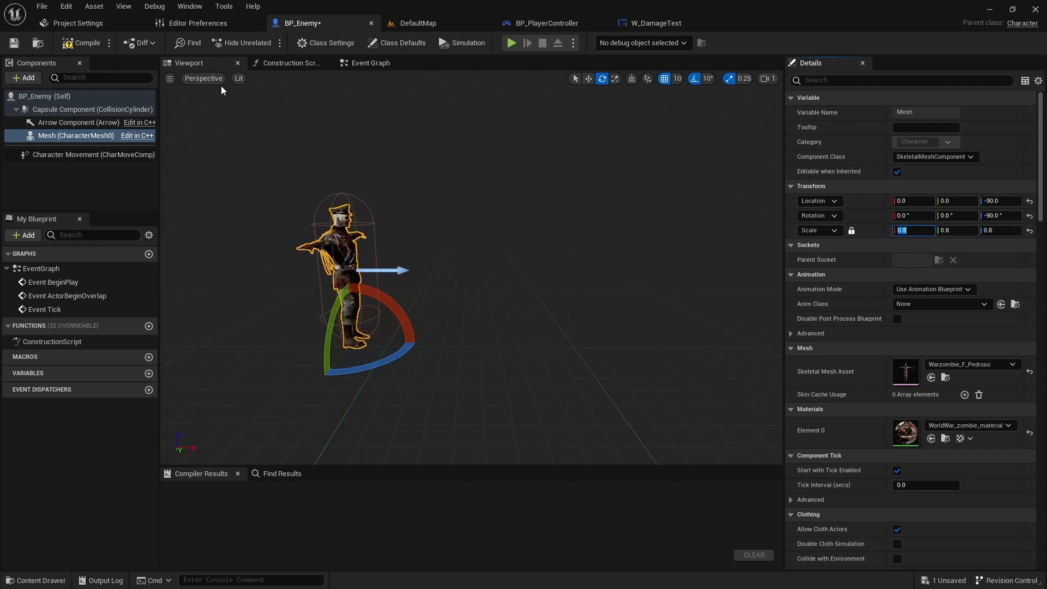
left_click(203, 79)
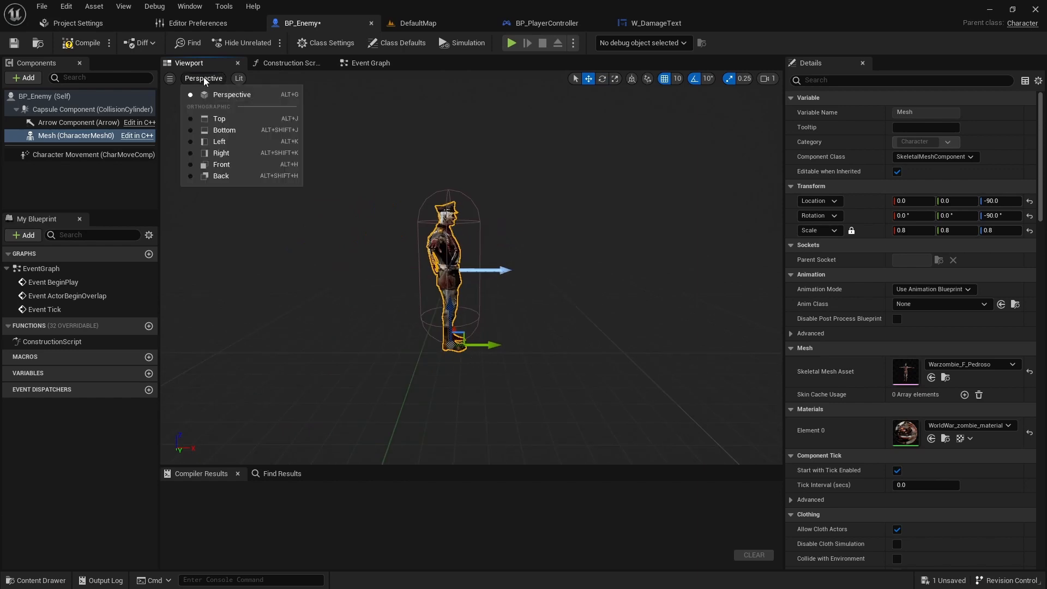
left_click(219, 141)
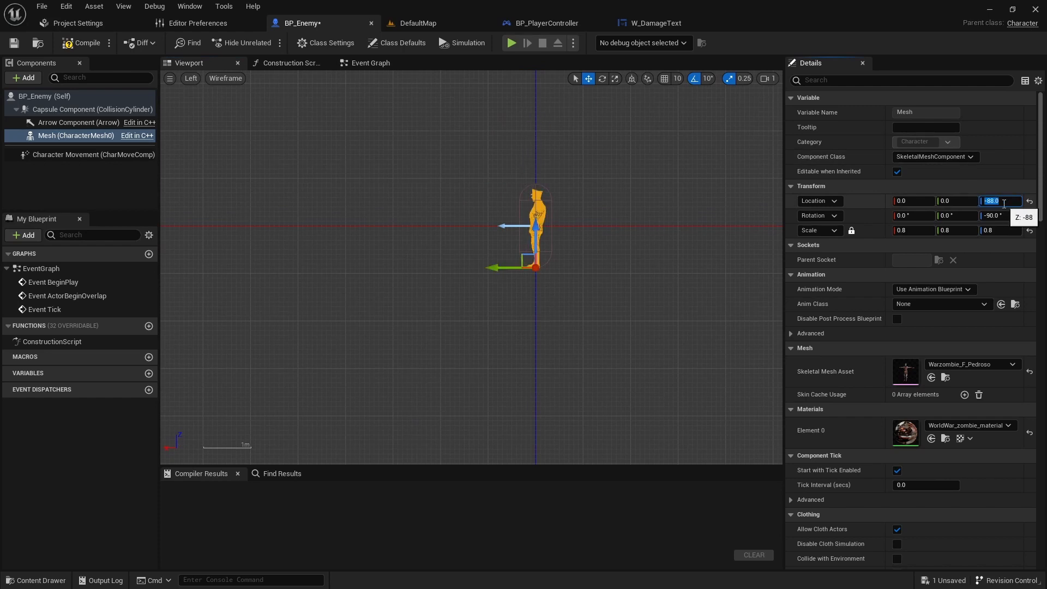
left_click(85, 43)
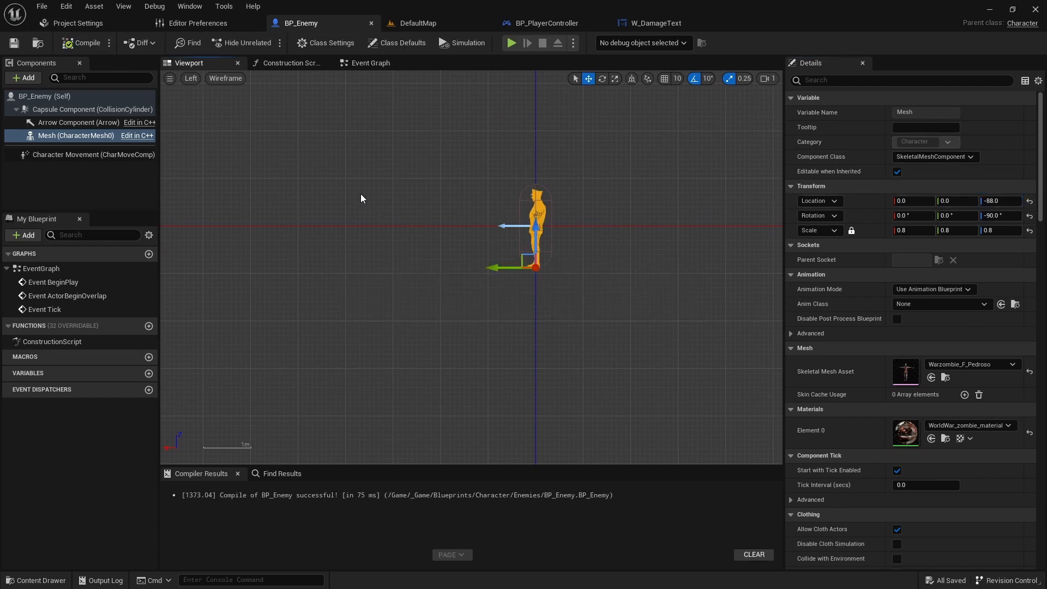
mouse_move(315, 31)
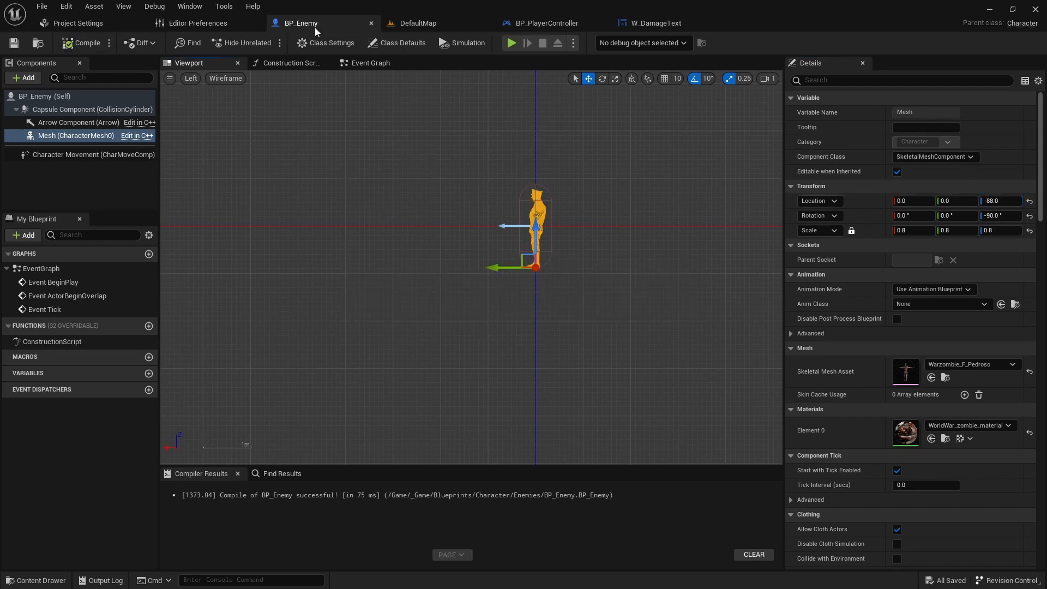
left_click(369, 63)
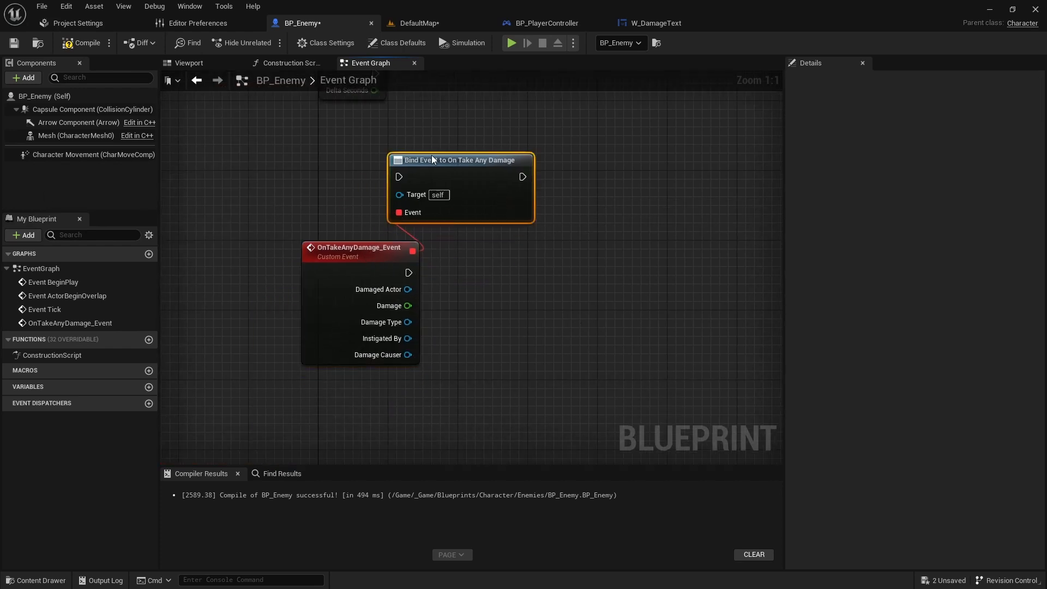
Feed OnTakeAnyDamage_Event into an Add Widget Component node followed by a Create Widget node.
key("Delete")
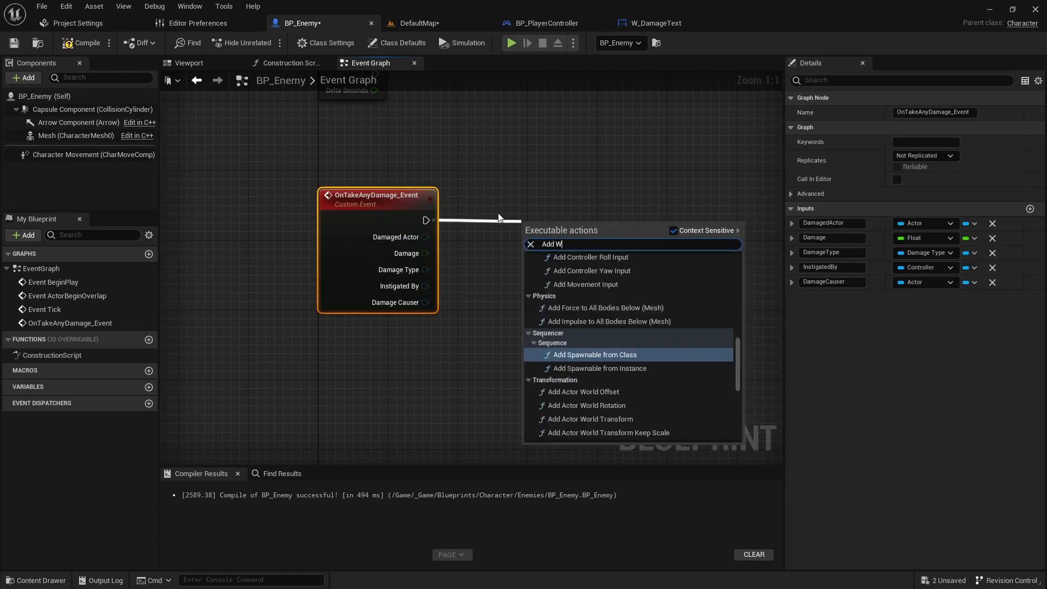
left_click(594, 354)
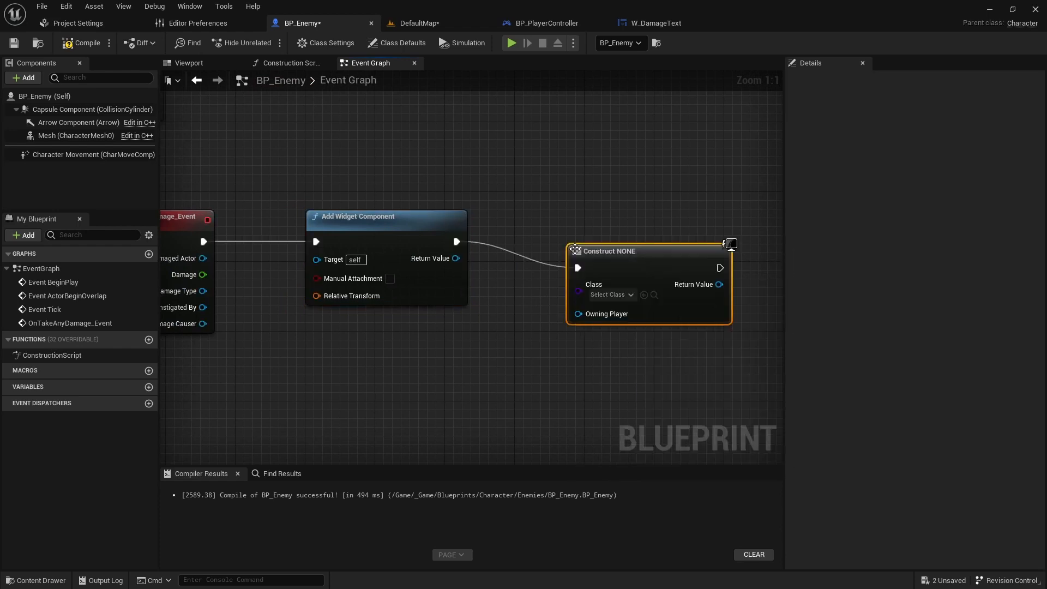
Create a W_DamageText widget, set it on the widget component and bind an event to its Delete.
left_click(608, 294)
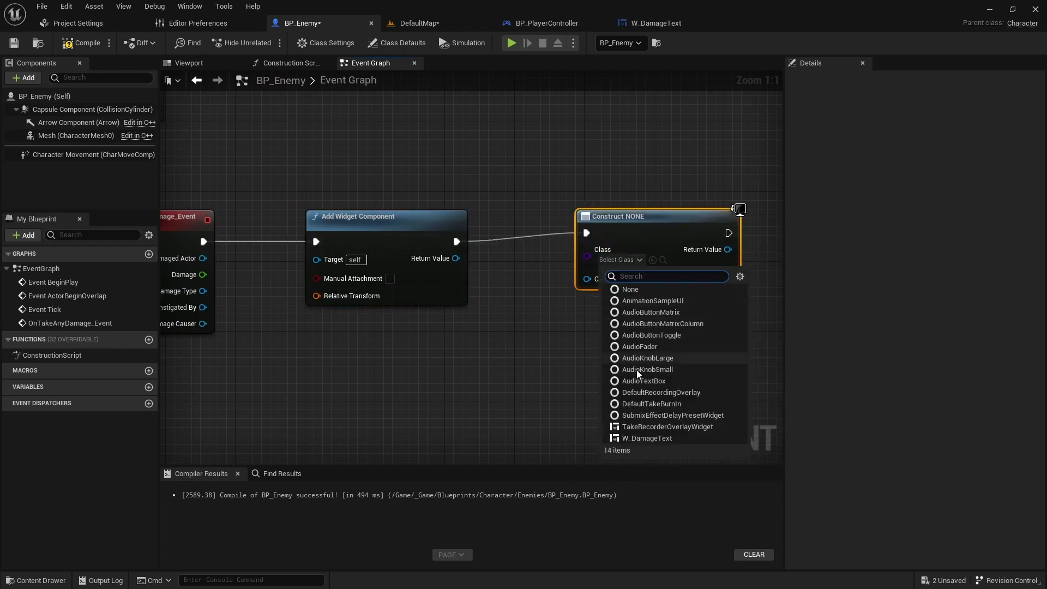
left_click(647, 437)
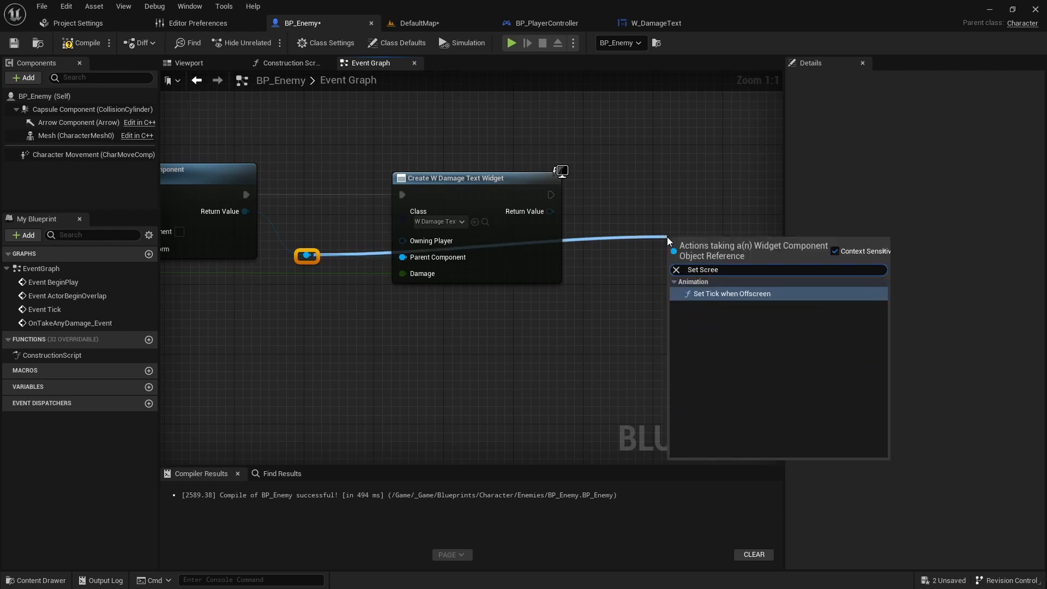
left_click(731, 293)
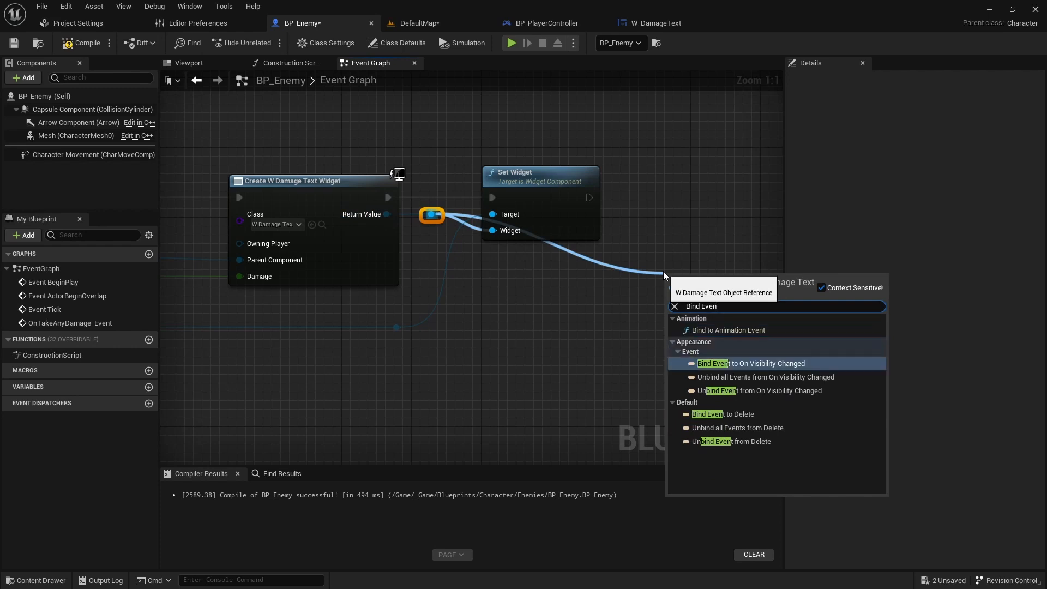
left_click(706, 414)
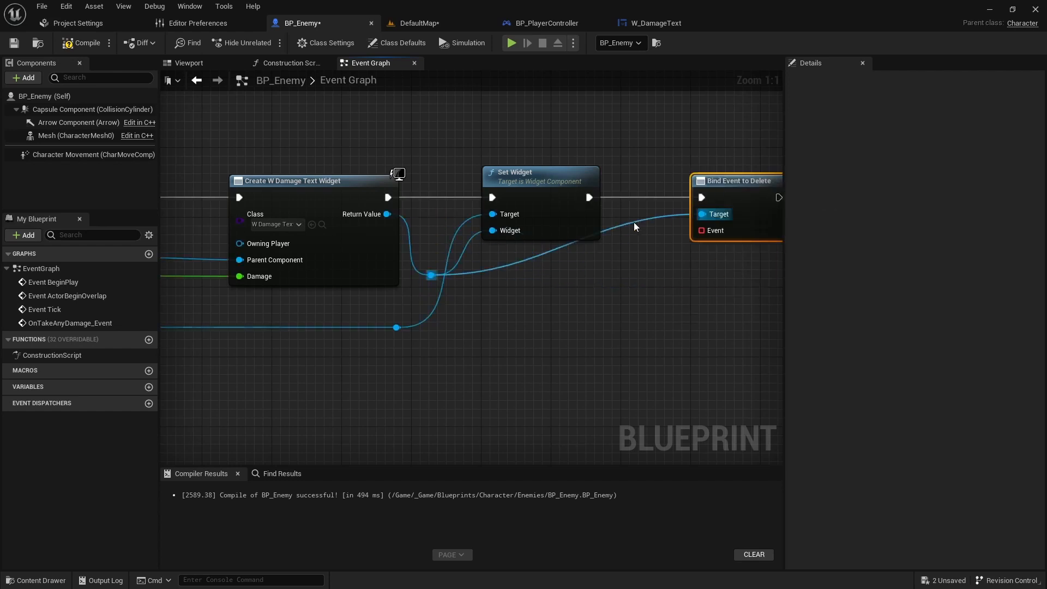
left_click(606, 267)
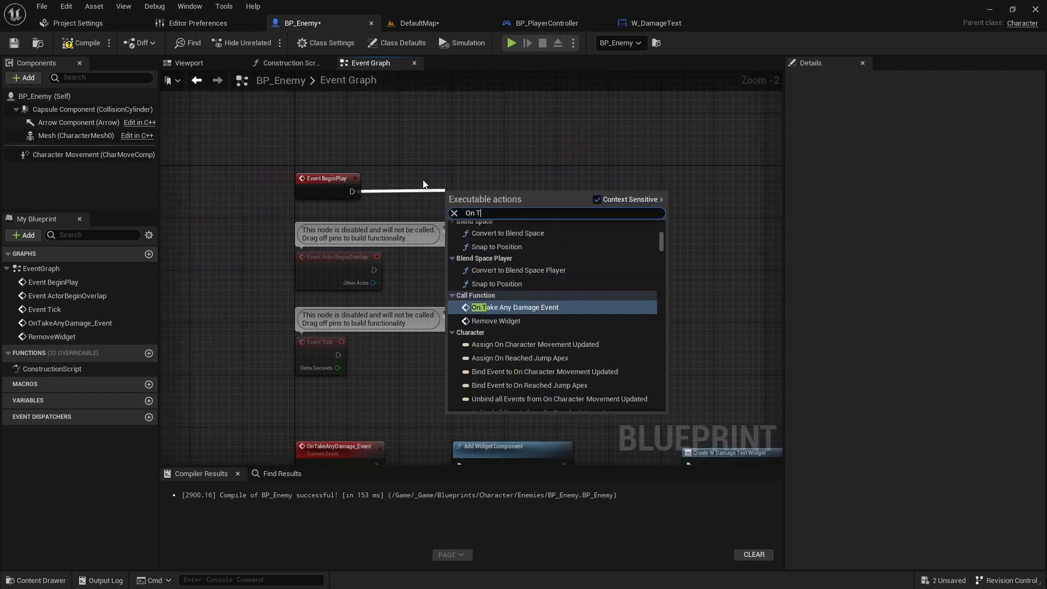
From BeginPlay bind On Take Any Damage to a Create Event targeting OnTakeAnyDamage_Event.
type("ake")
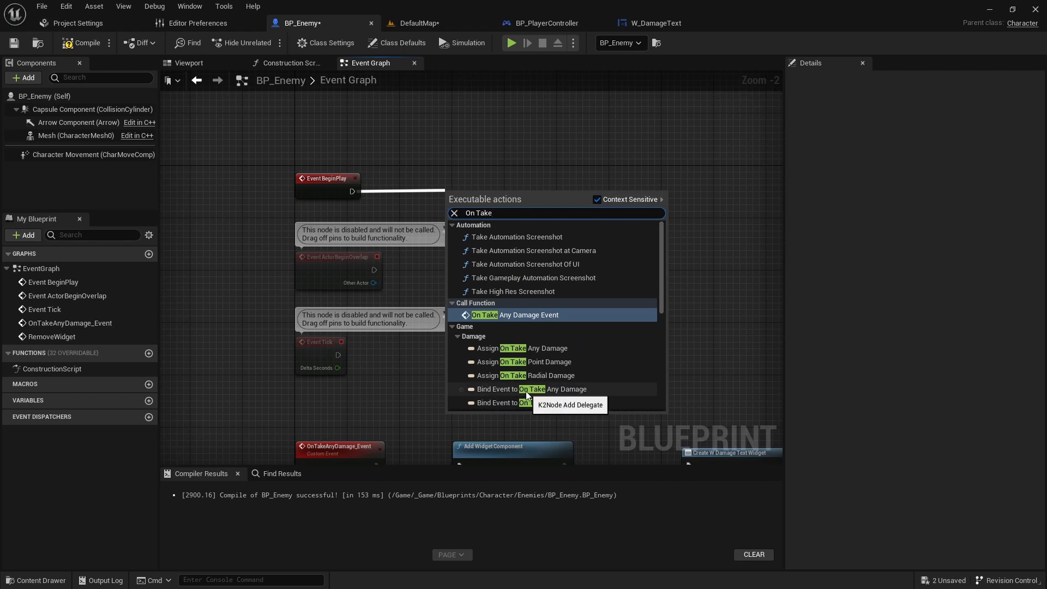
left_click(528, 388)
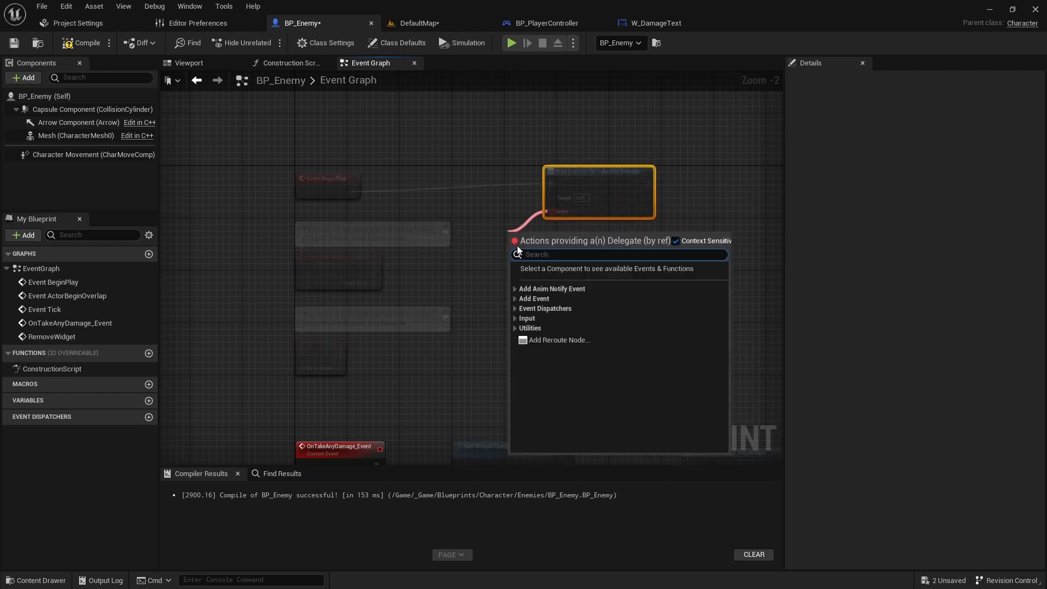
type("B")
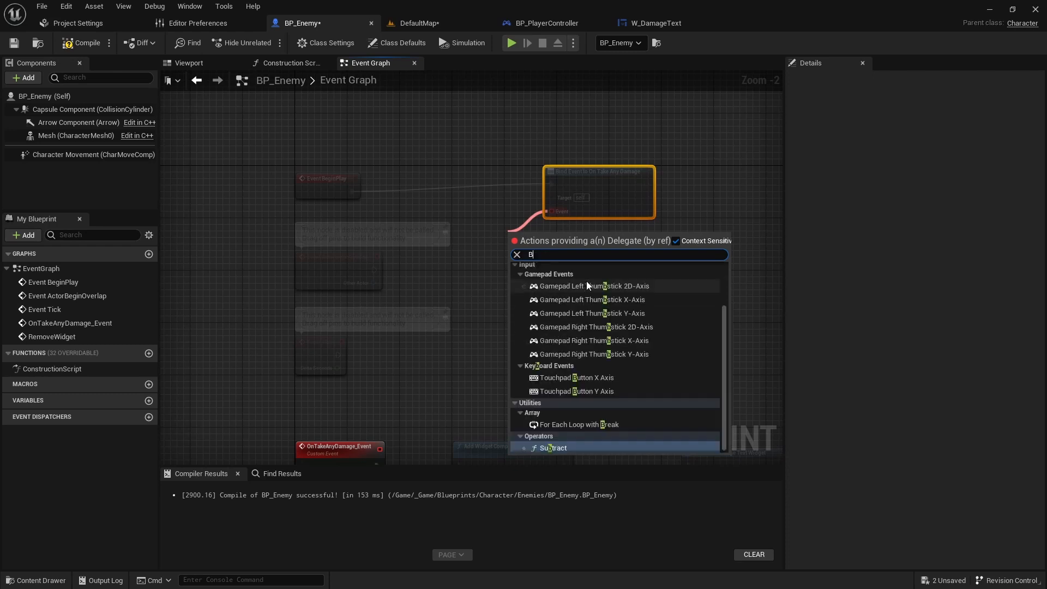
left_click(516, 254)
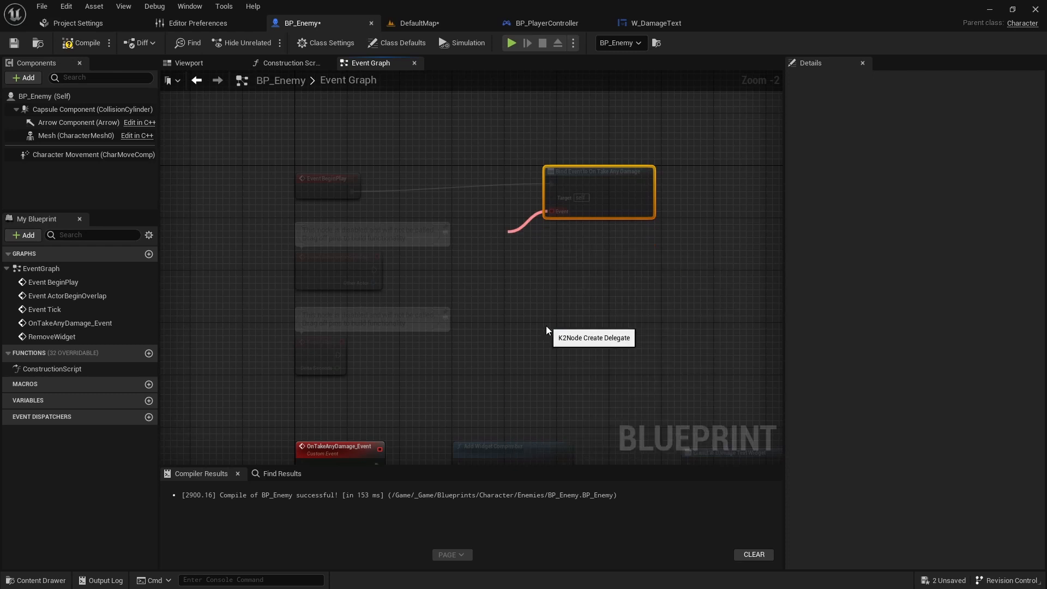
left_click(523, 269)
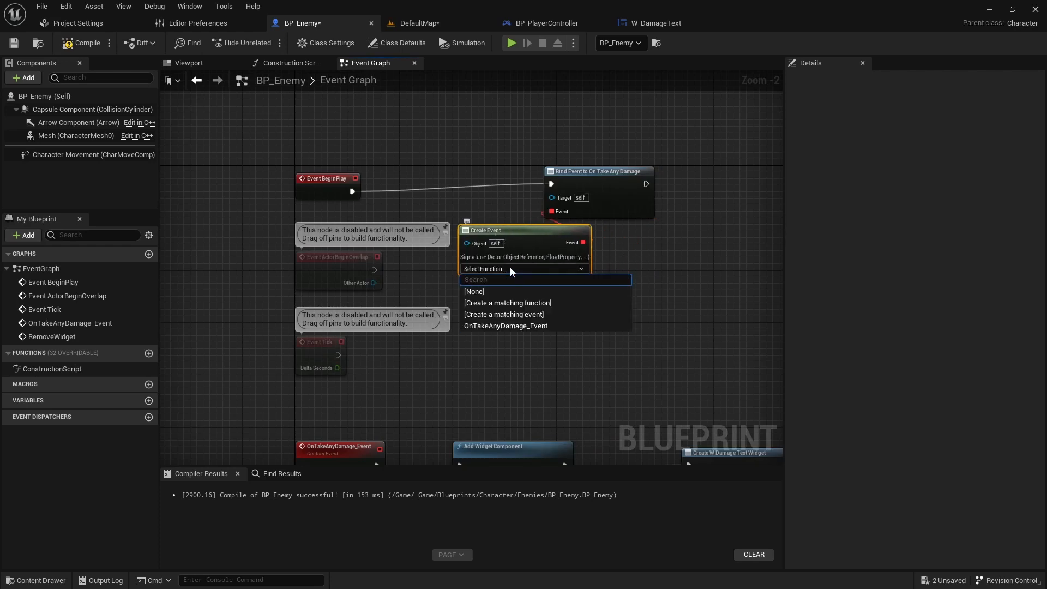
left_click(505, 325)
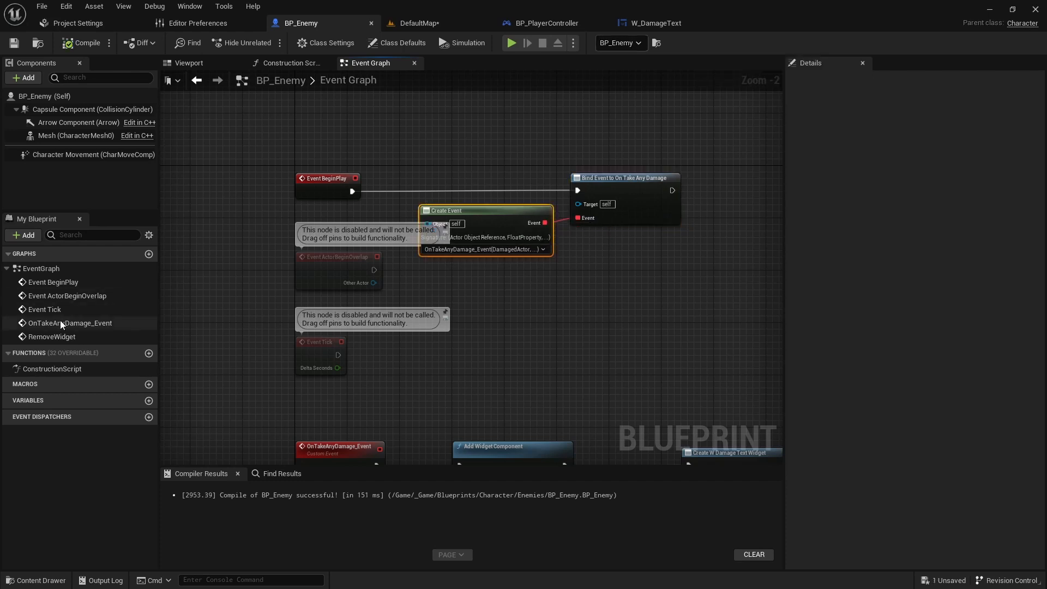
mouse_move(39, 581)
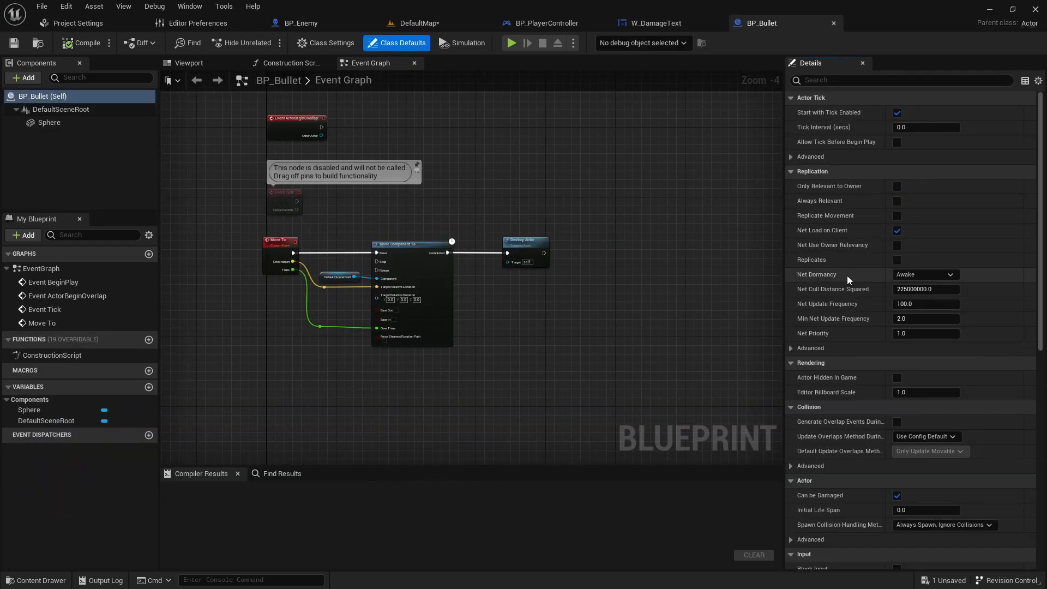
Set the bullet Sphere's collision preset to Custom with Pawn as Overlap.
left_click(49, 122)
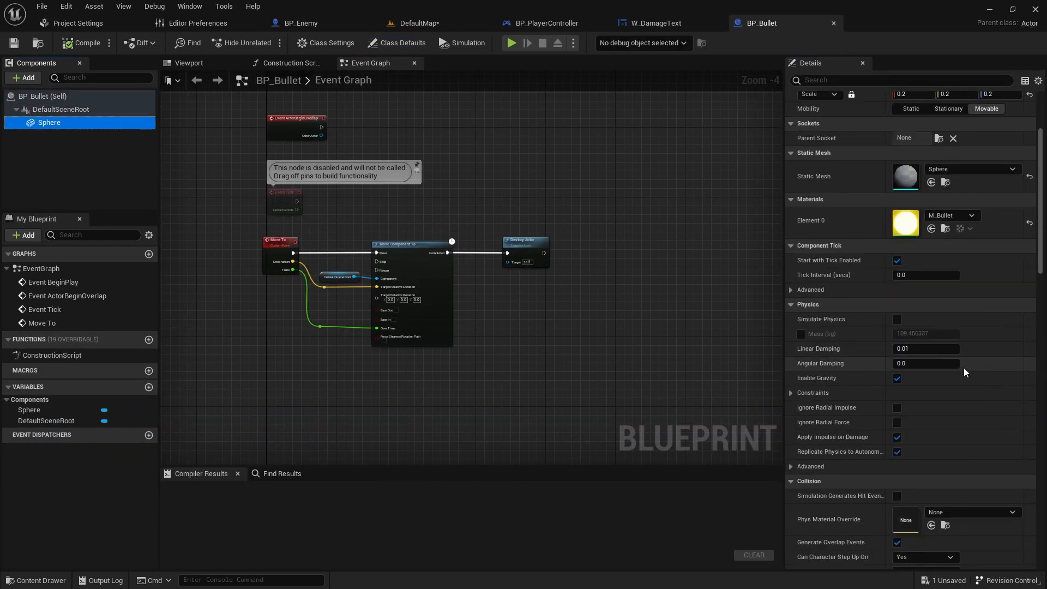
left_click(945, 380)
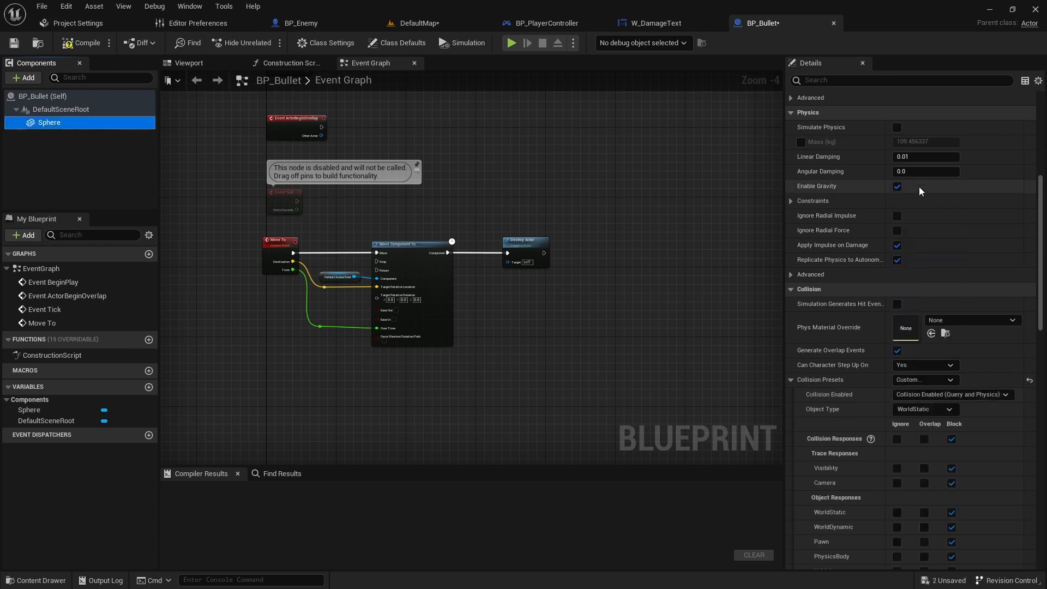
scroll("down", 3)
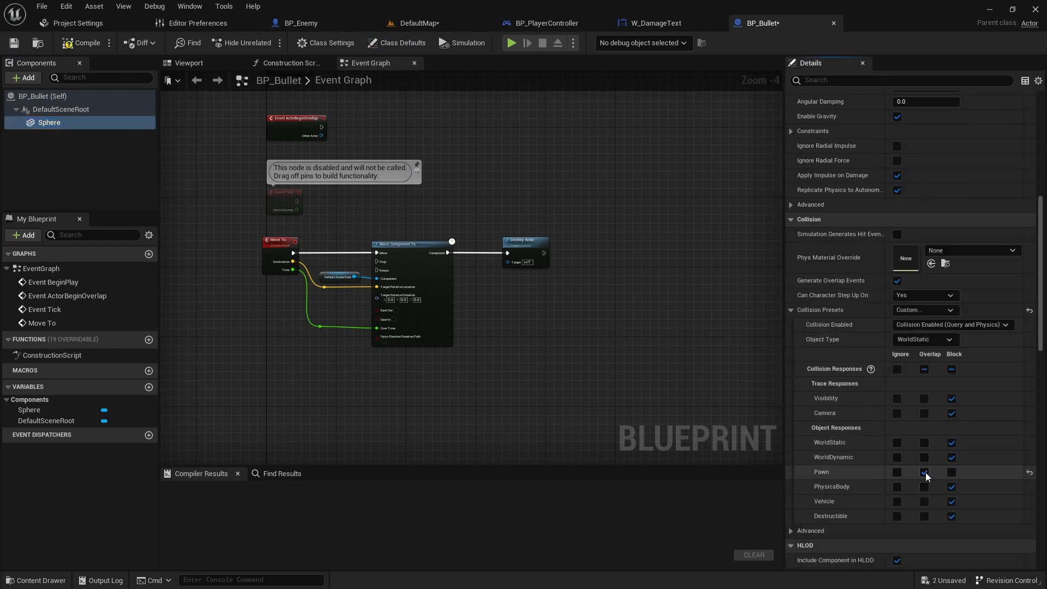
left_click(924, 473)
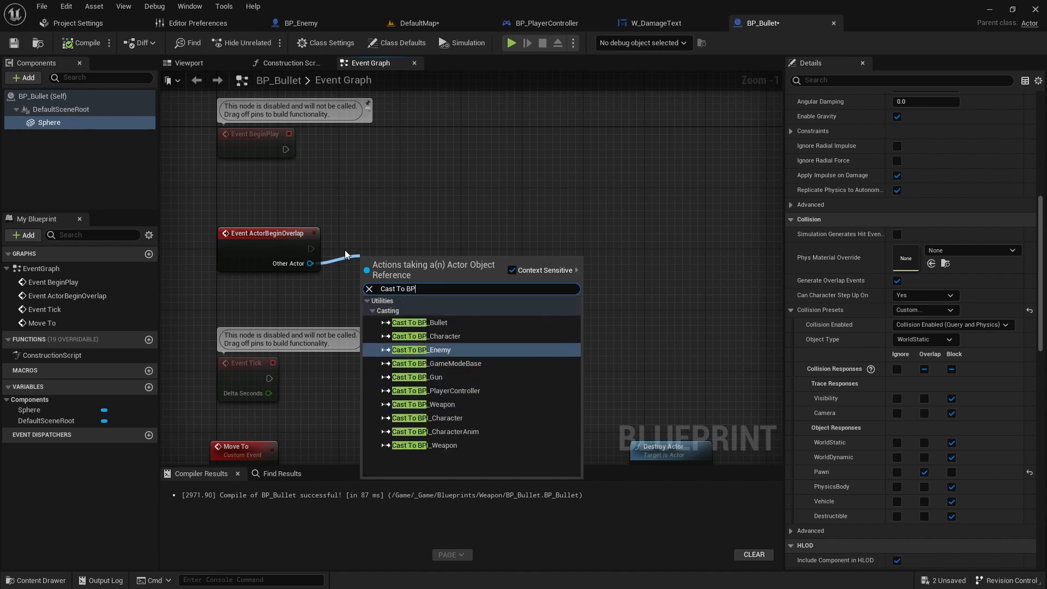
On overlap, cast to BP_Enemy and Apply Damage with a Random Float in Range 10–1000.
left_click(421, 350)
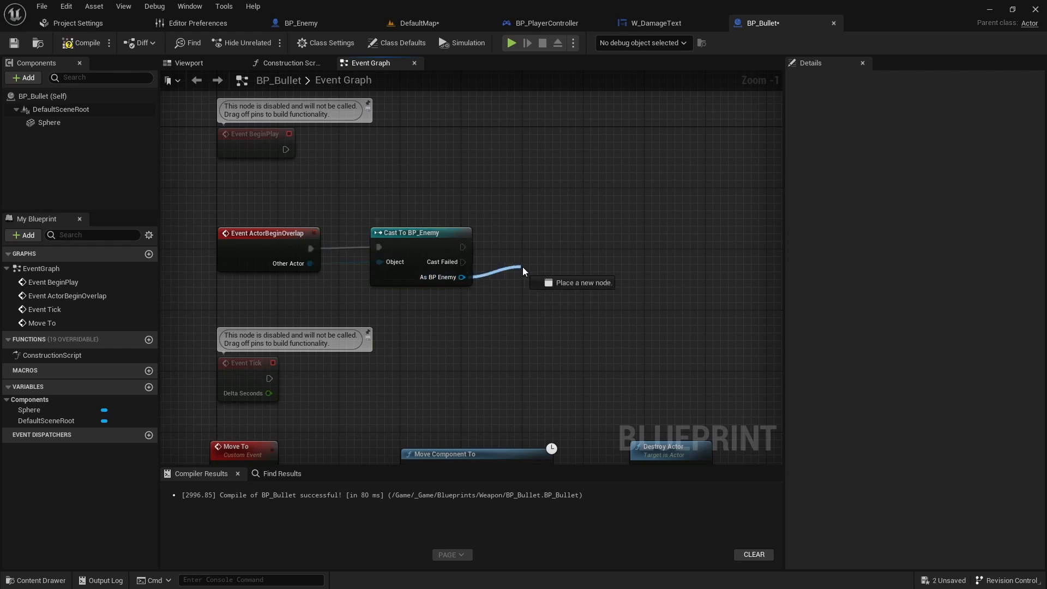
type("Apply")
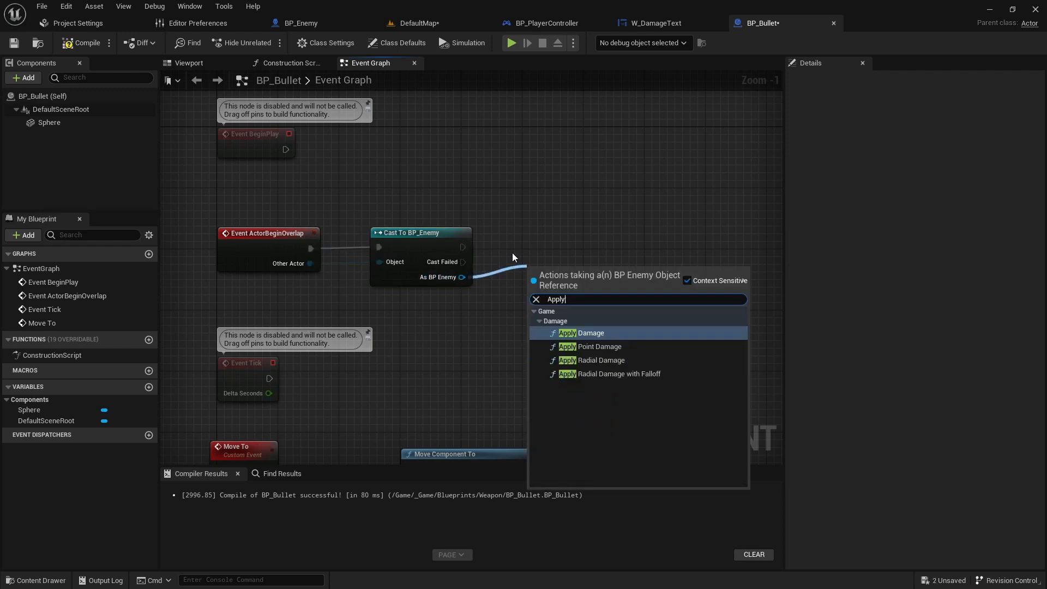
left_click(581, 333)
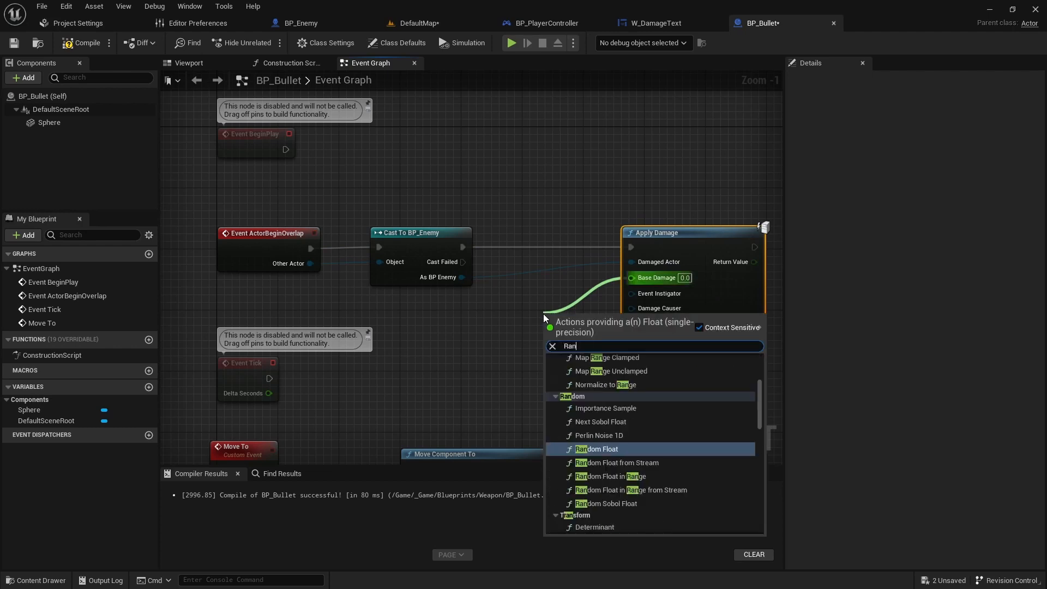
left_click(611, 476)
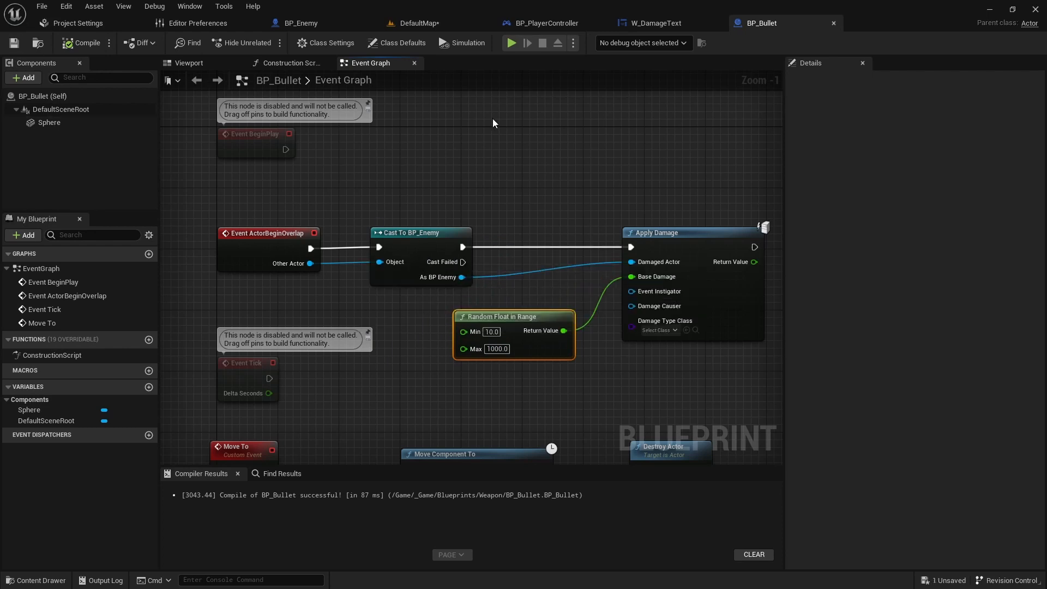
Save the bullet blueprint and return to the DefaultMap level.
left_click(396, 43)
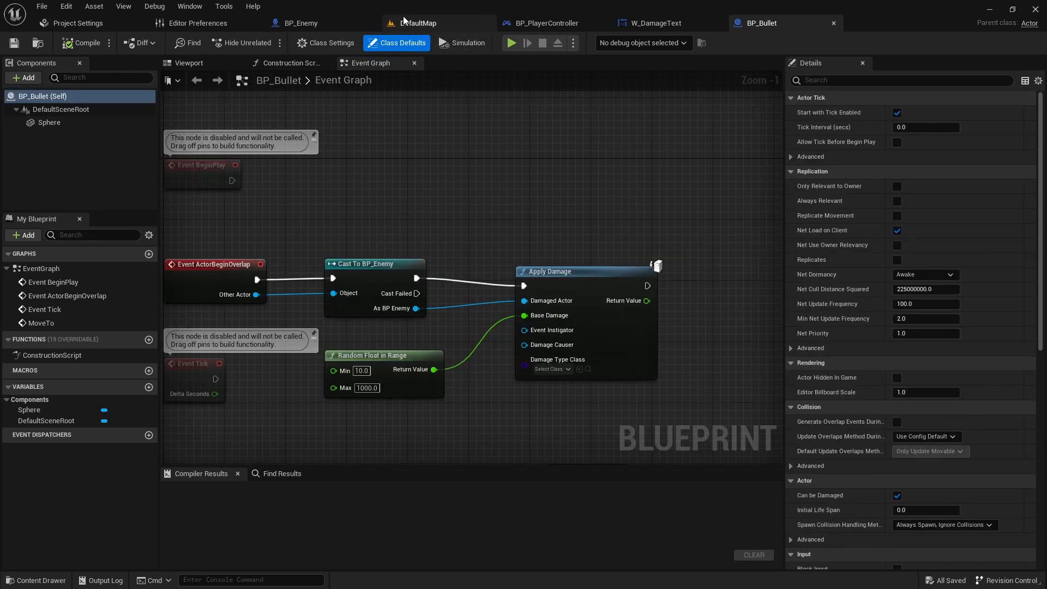
left_click(419, 23)
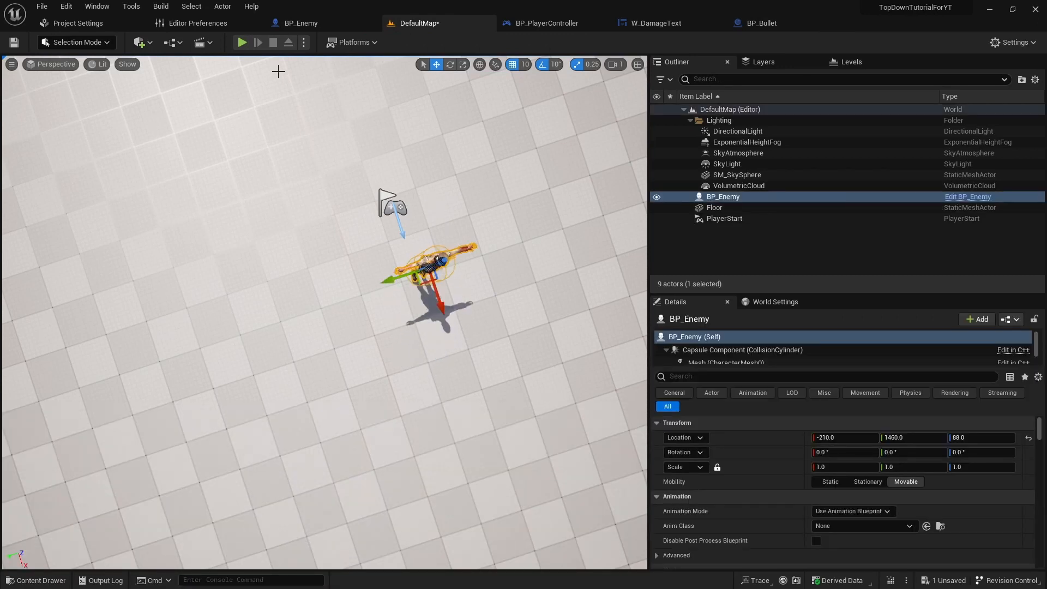
Start Play In Editor to test the enemy taking damage.
left_click(243, 42)
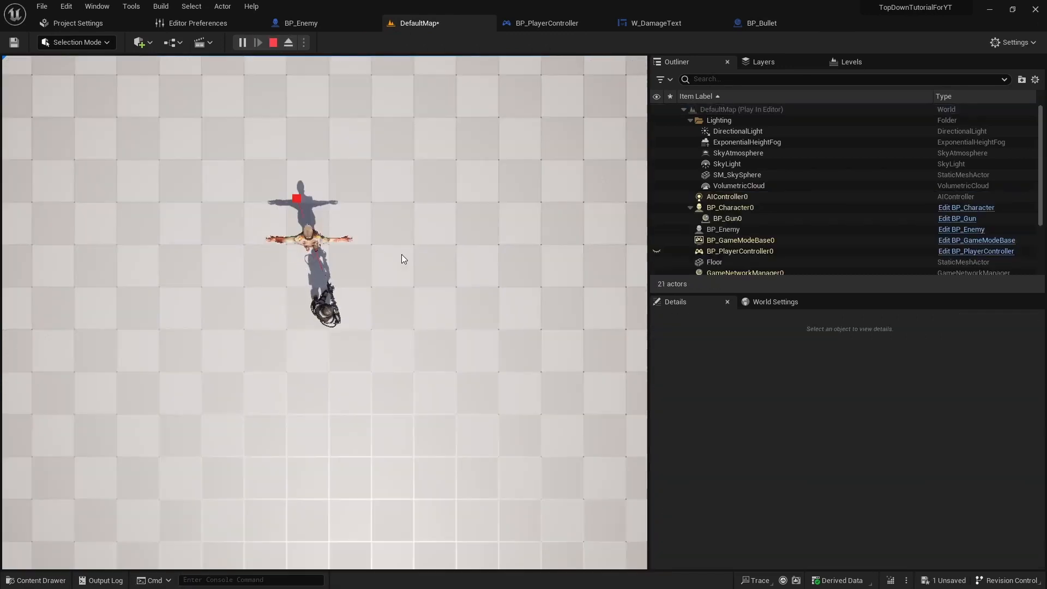